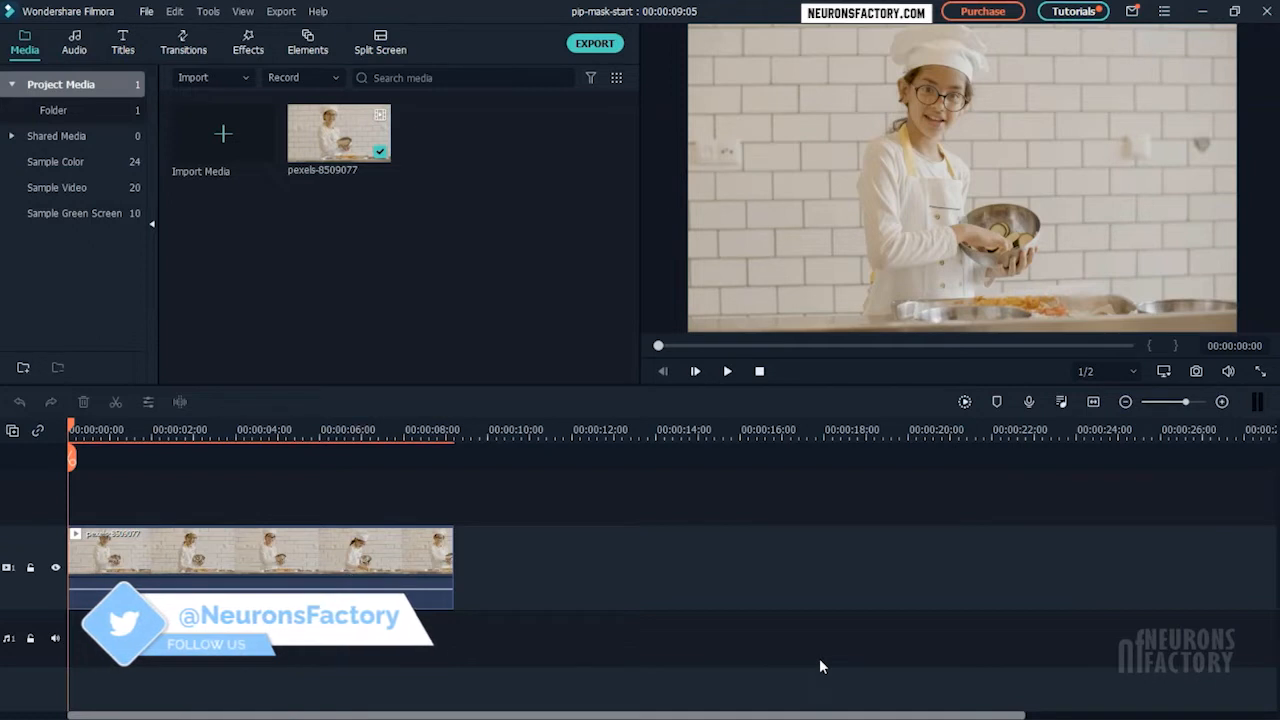
Bring up the chef clip's colour correction in Adjust mode with White Balance expanded.
right_click(260, 556)
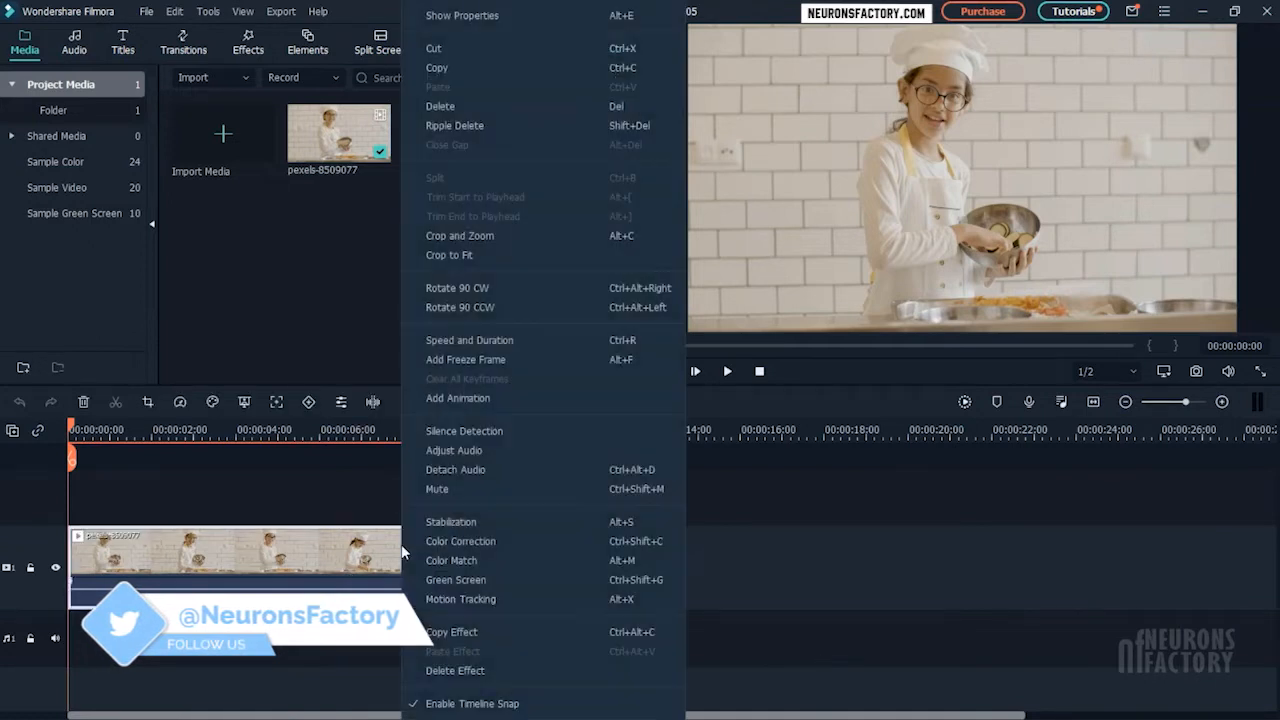
left_click(460, 540)
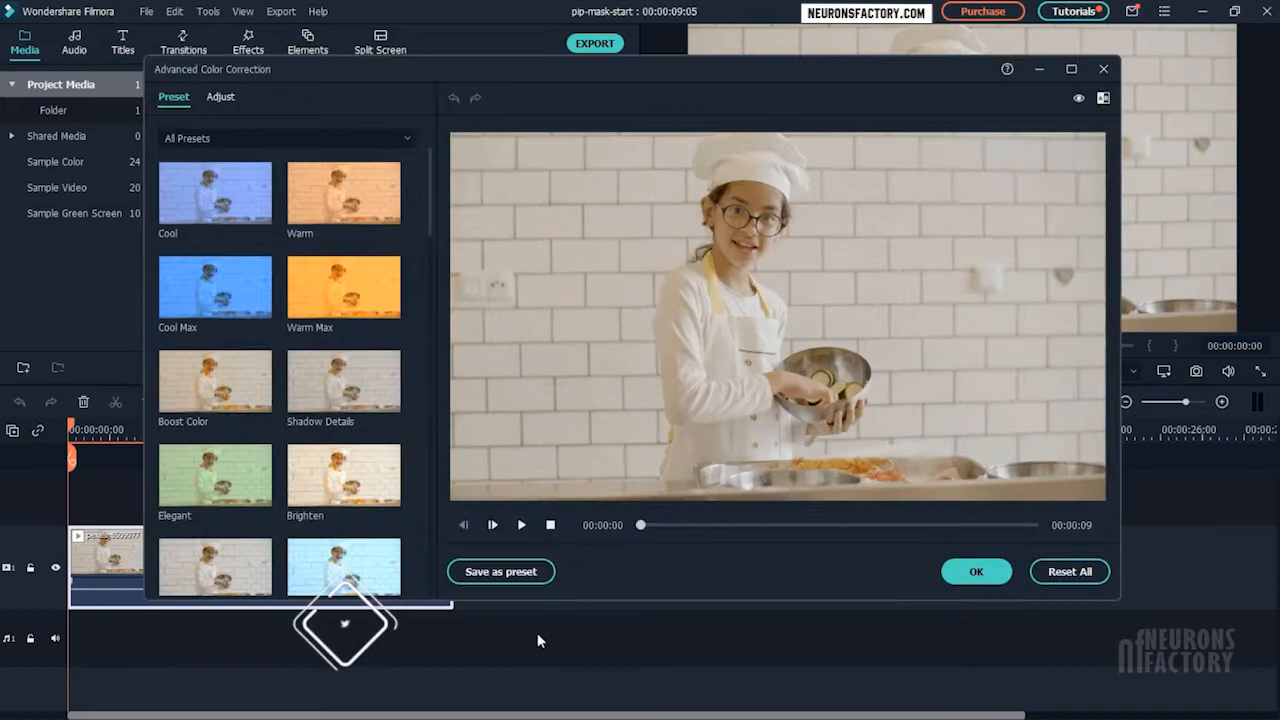
left_click(220, 96)
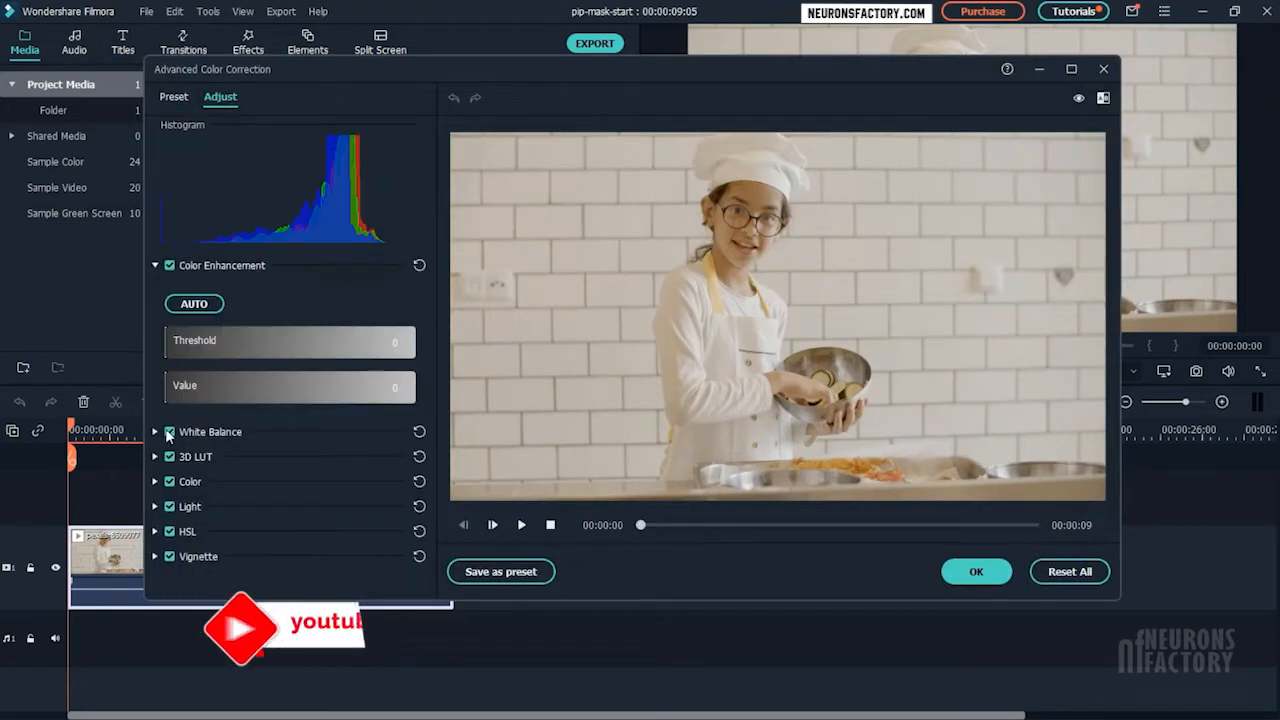
left_click(156, 432)
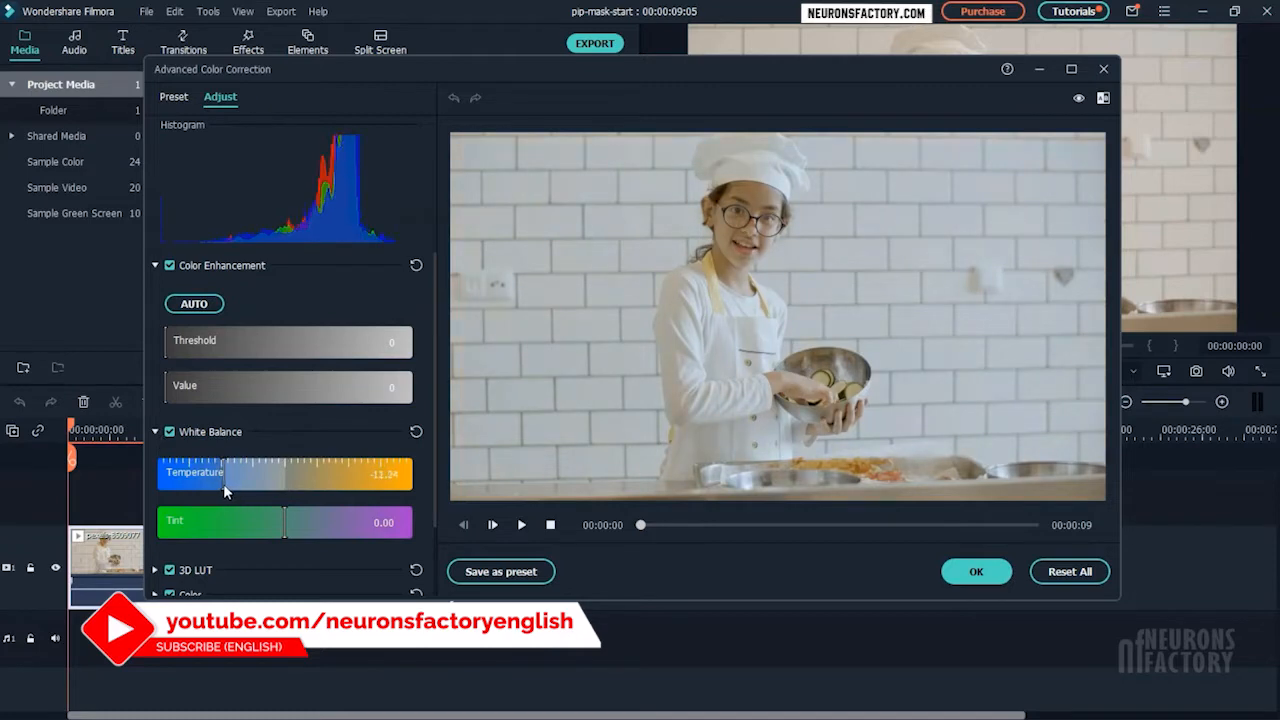
Set white balance temperature to -10.61 and tint to 1.22.
left_click_drag(284, 522, 296, 522)
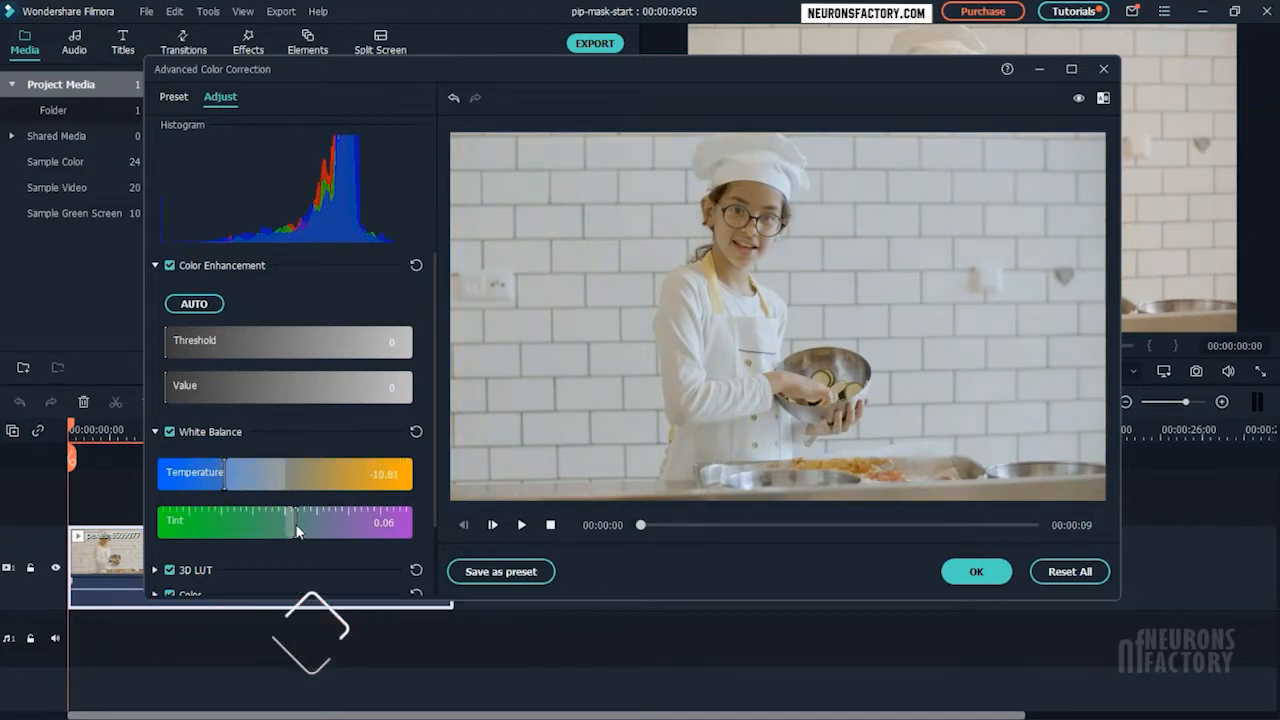
left_click_drag(300, 520, 316, 520)
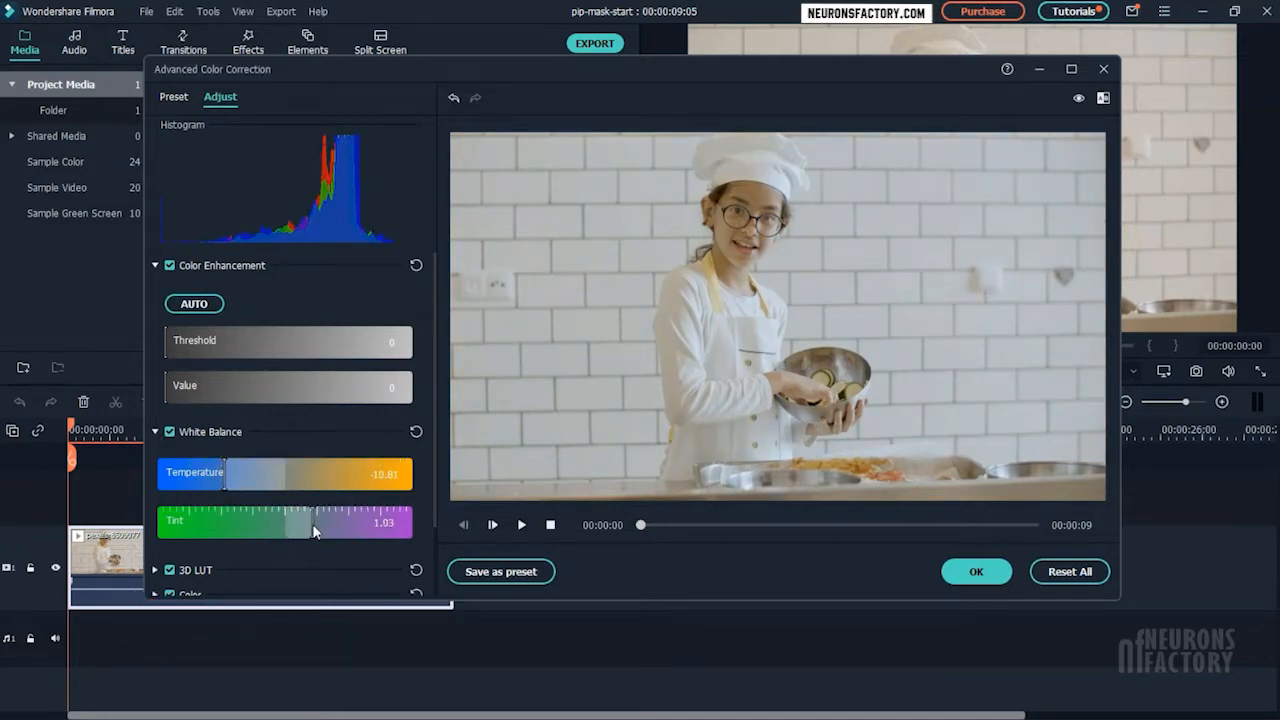
left_click_drag(312, 522, 312, 522)
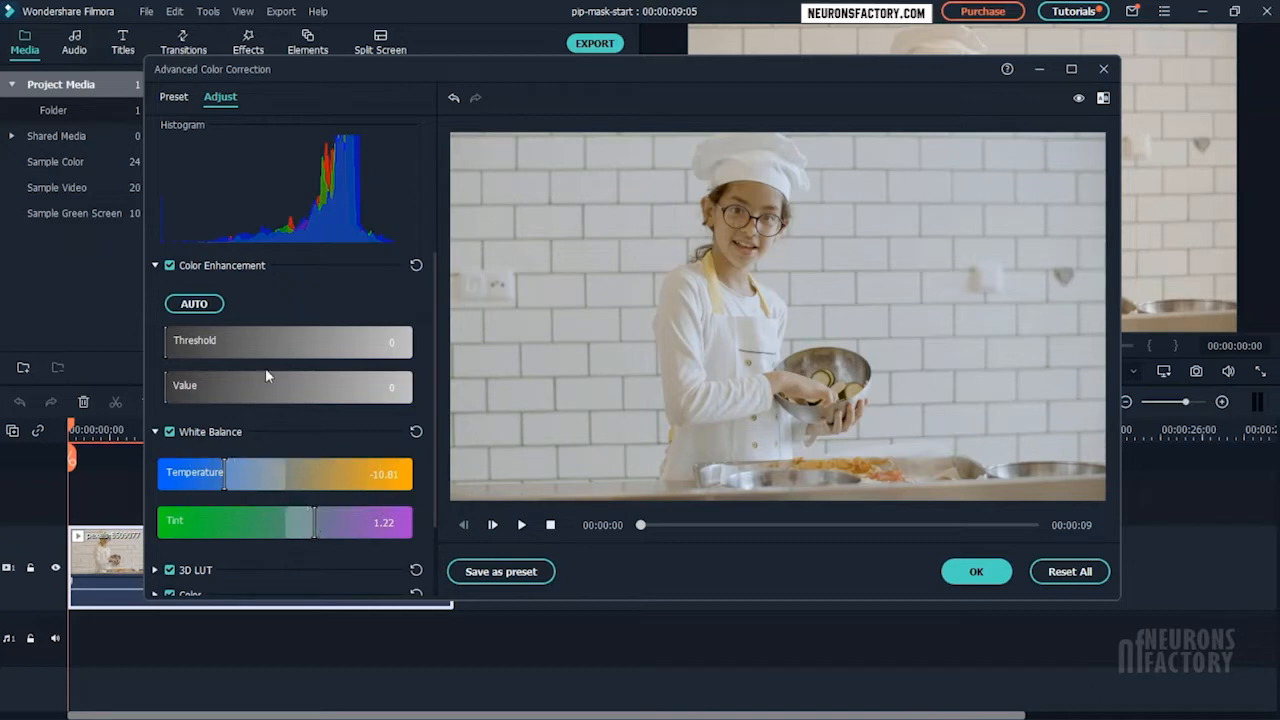
left_click(168, 432)
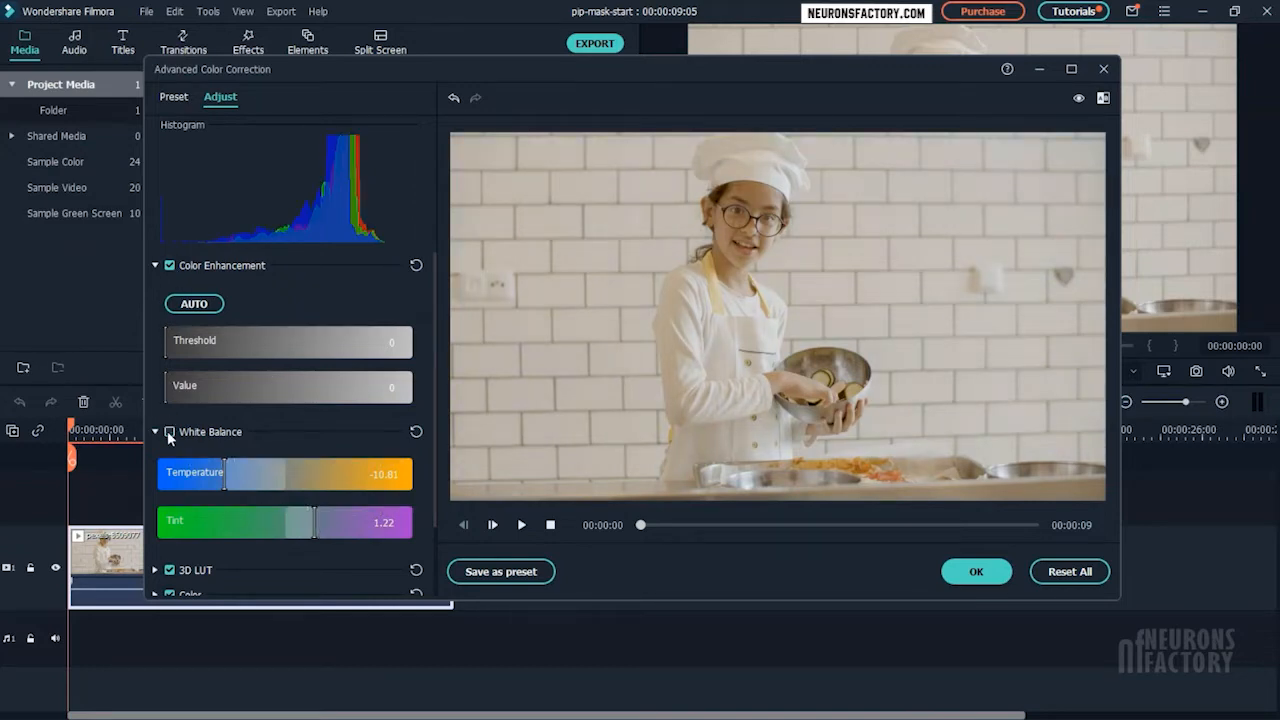
left_click(168, 432)
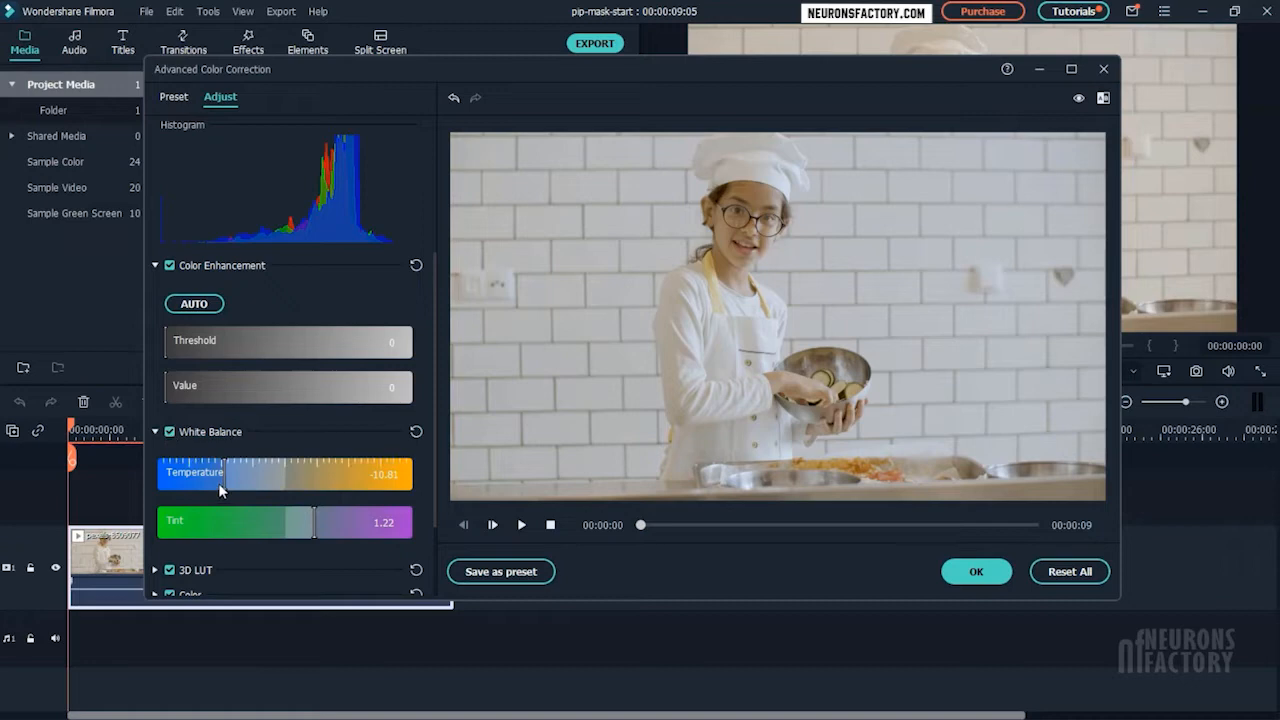
In the Color section, raise vibrance and nudge saturation up slightly.
left_click(156, 264)
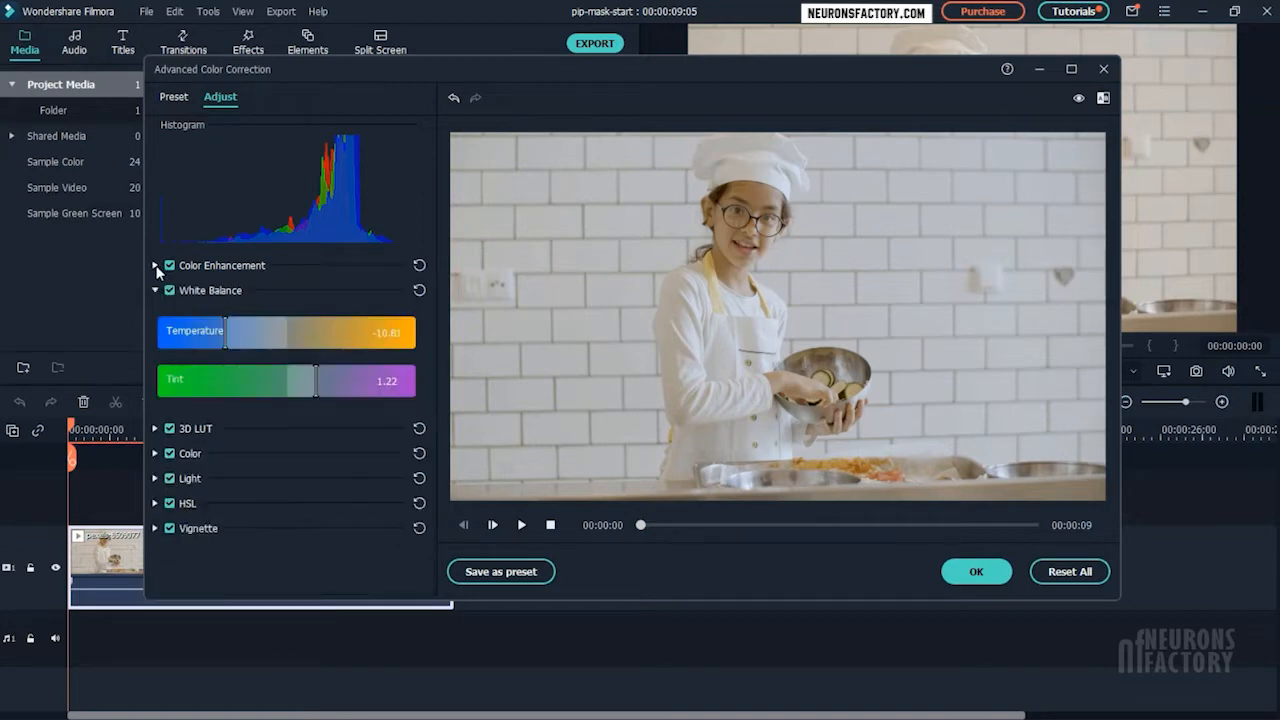
left_click(156, 290)
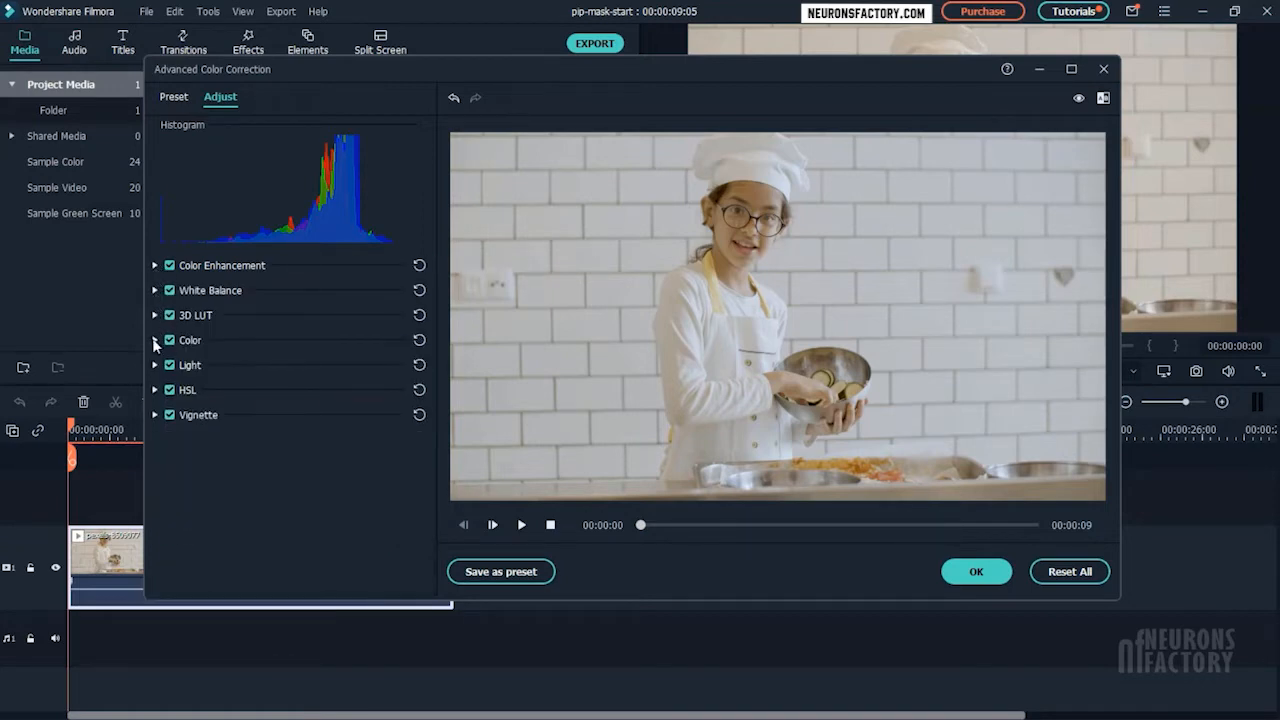
left_click(156, 340)
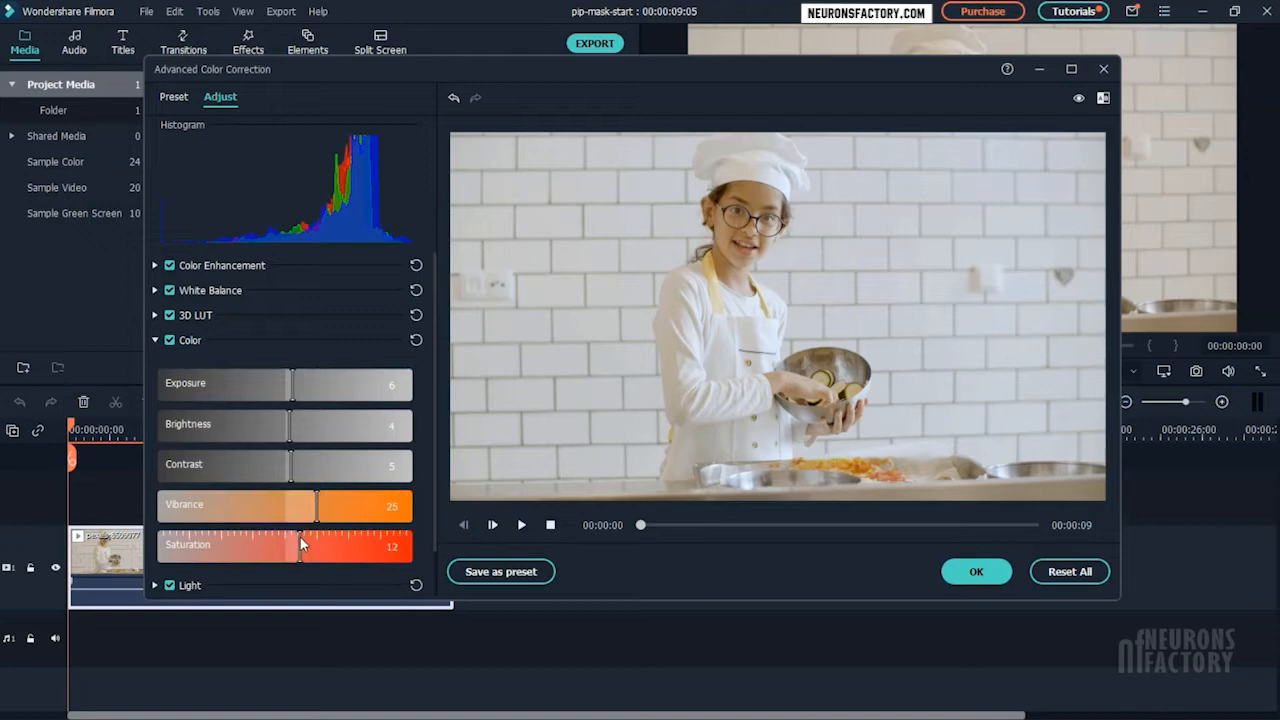
left_click_drag(300, 546, 310, 546)
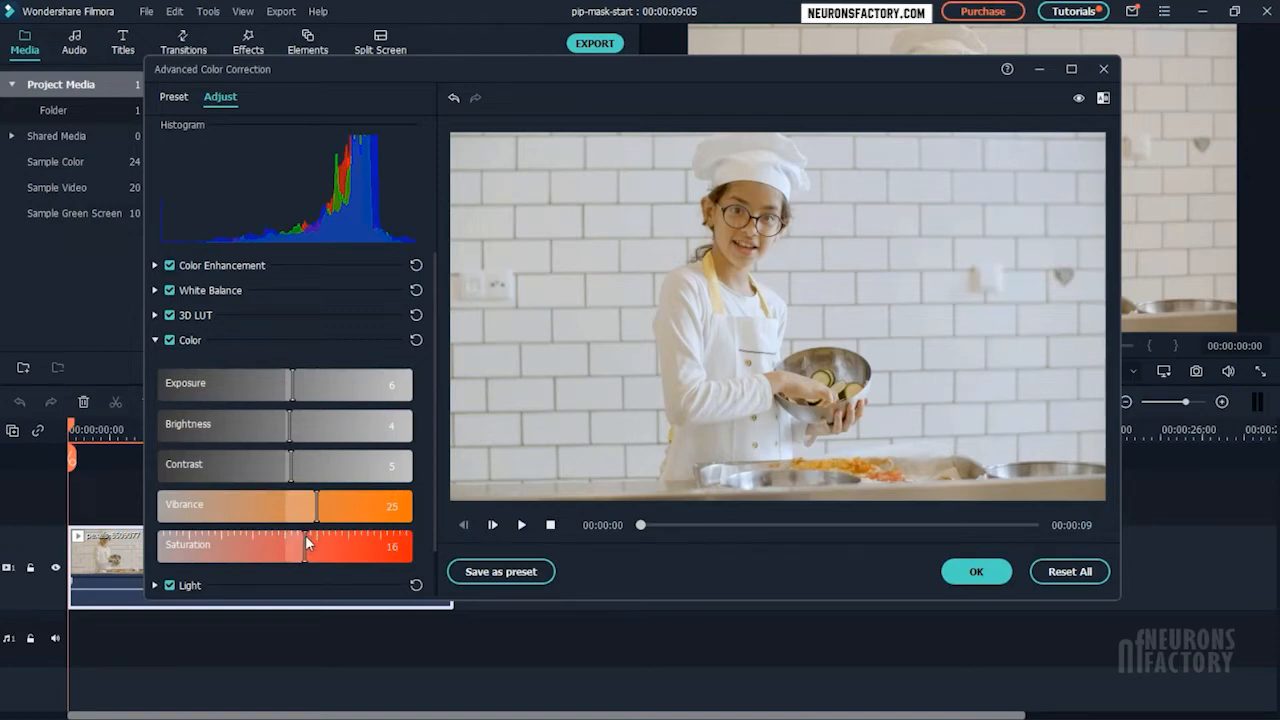
left_click(156, 340)
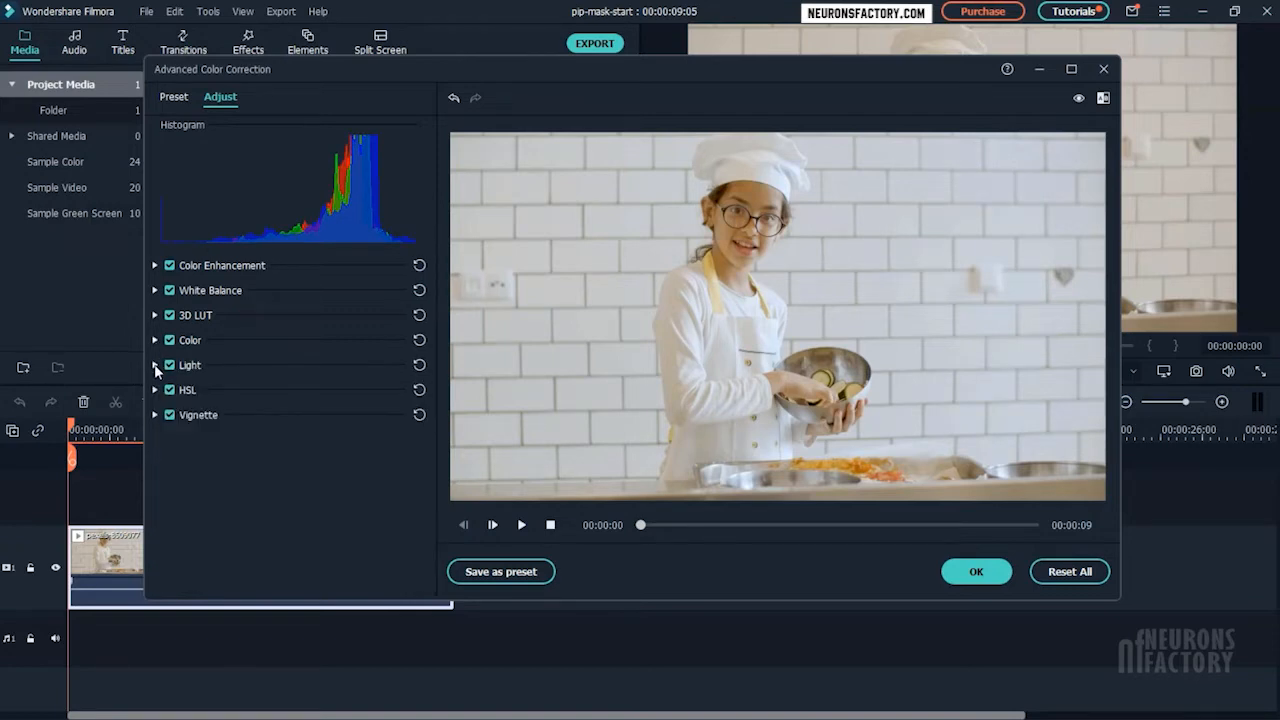
In Light, set blacks to -33 and shadows to 13, then confirm the colour correction.
left_click(156, 364)
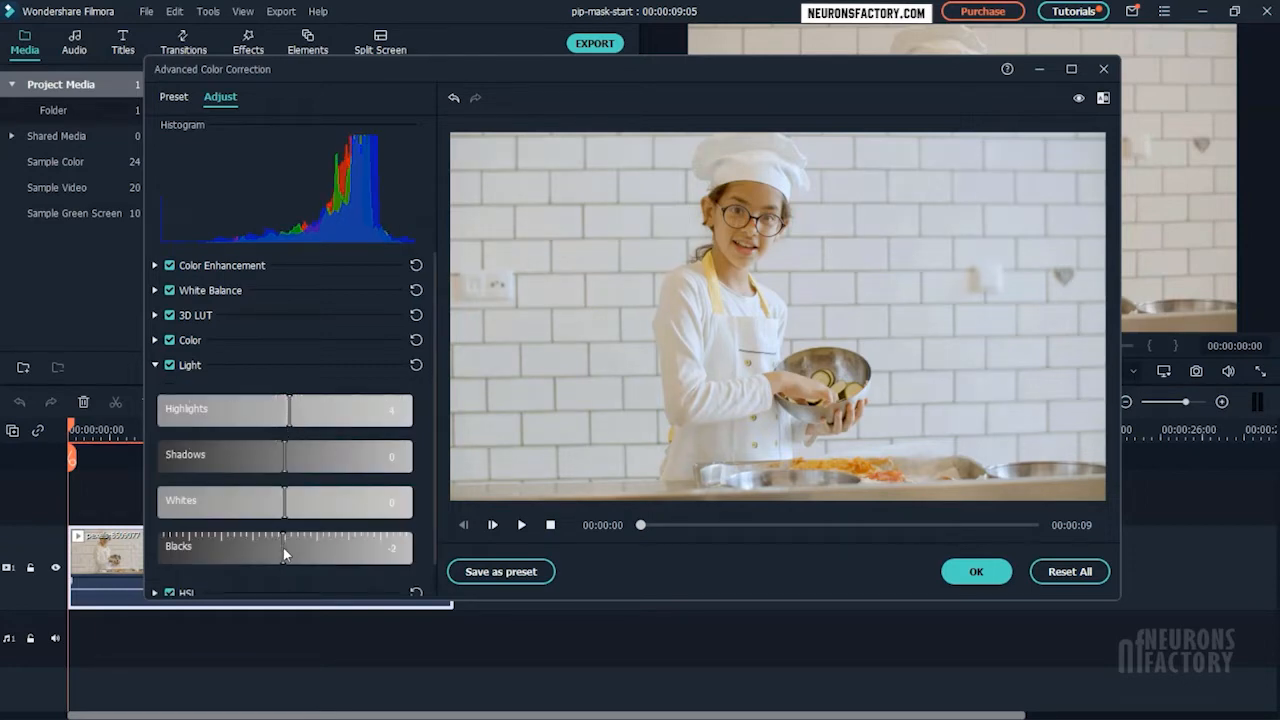
left_click_drag(284, 548, 250, 548)
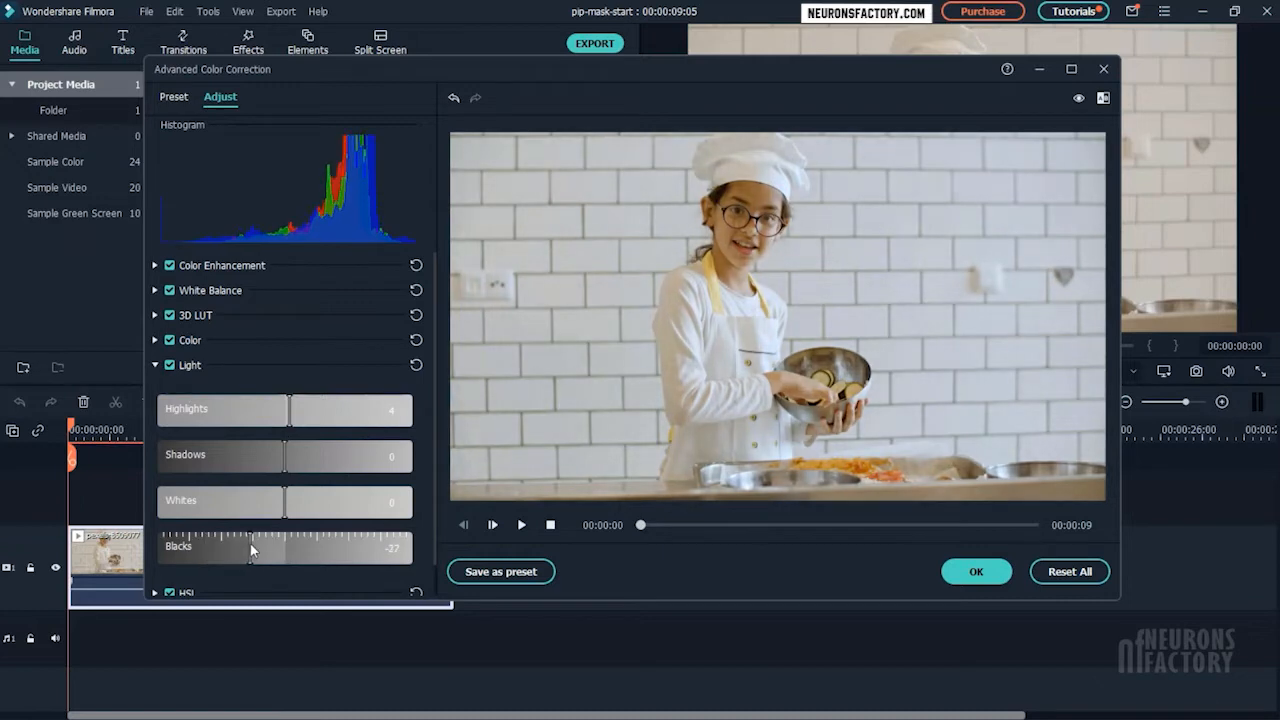
left_click_drag(232, 548, 244, 548)
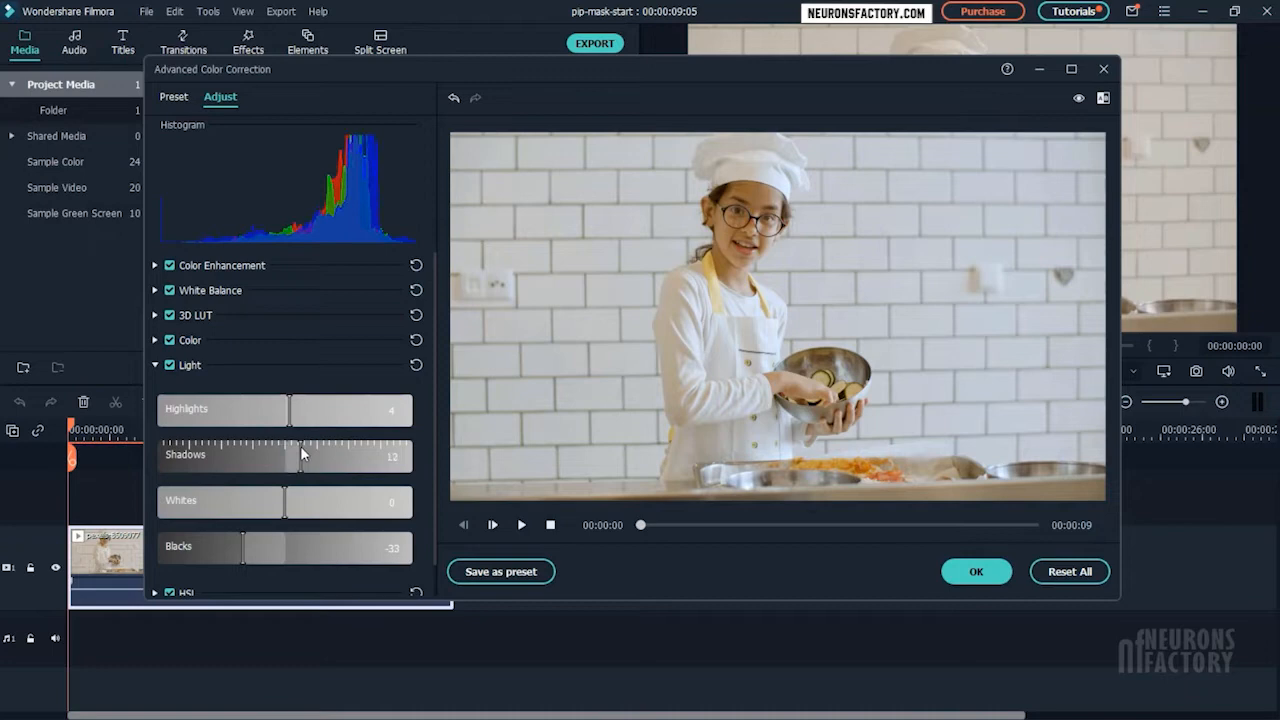
mouse_move(196, 370)
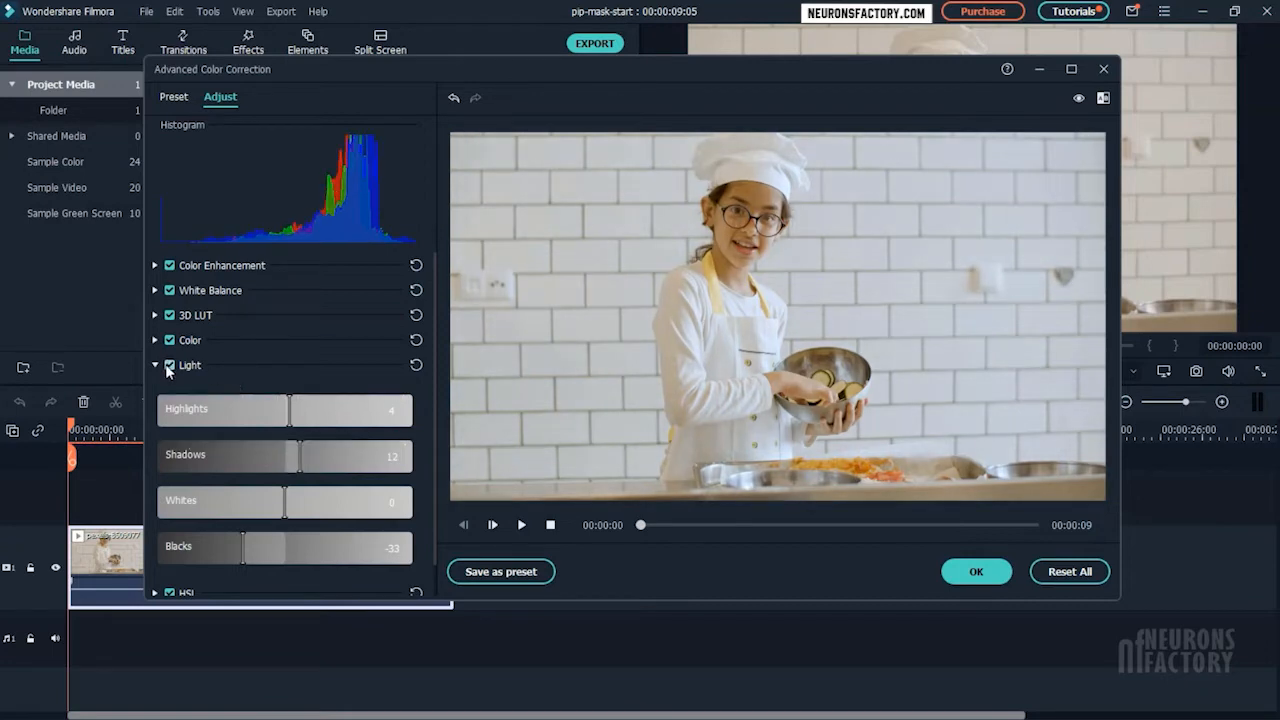
left_click(156, 364)
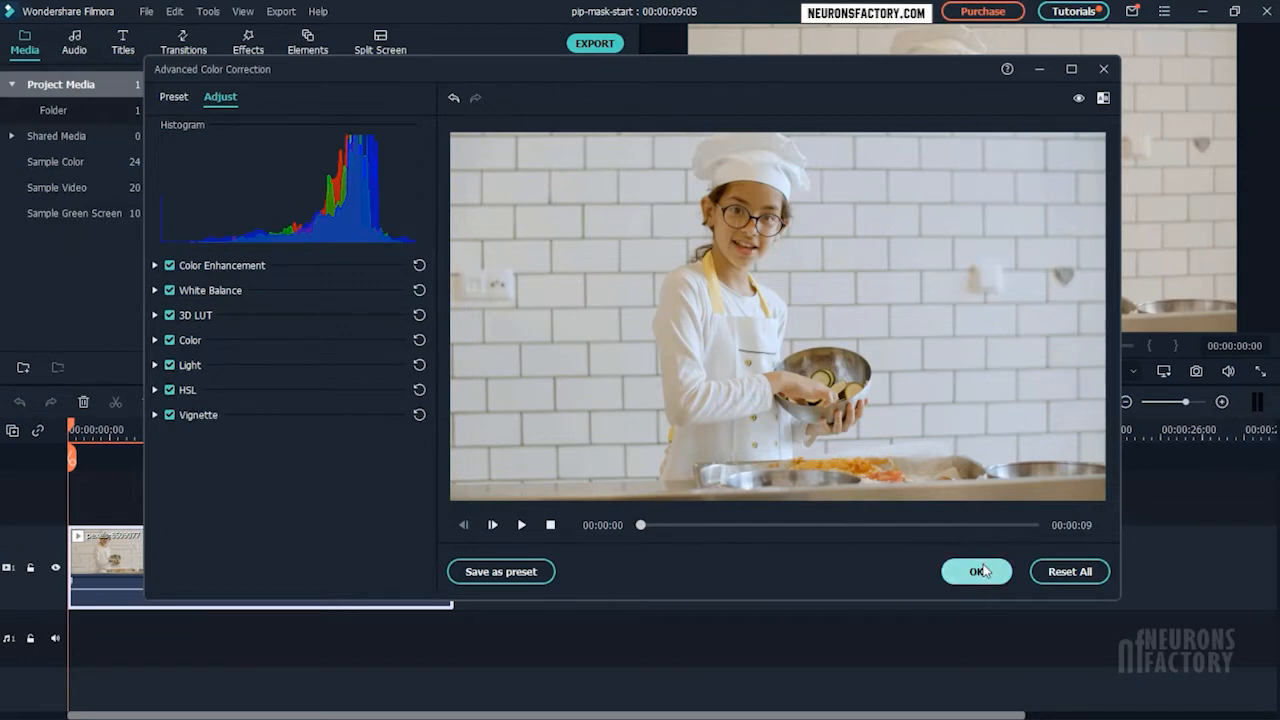
left_click(976, 572)
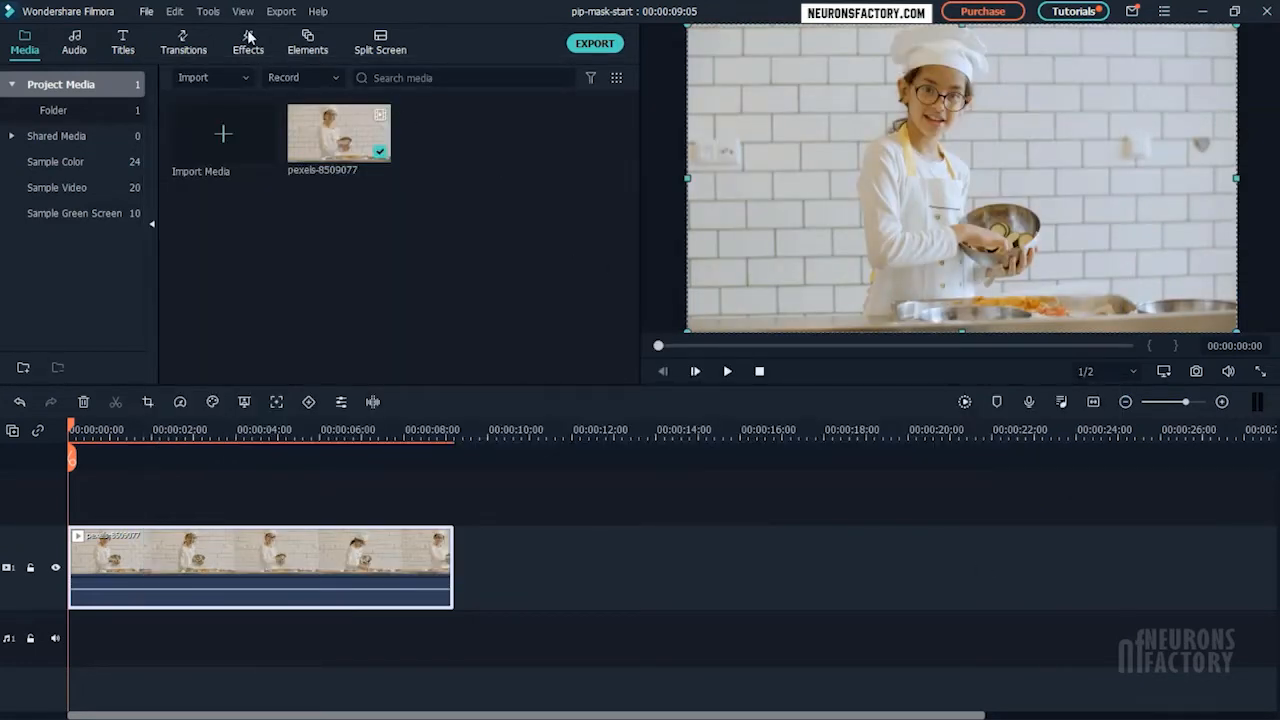
Place the Teal & Orange cinematic LUT above the chef clip, stretched to its full length.
left_click(248, 40)
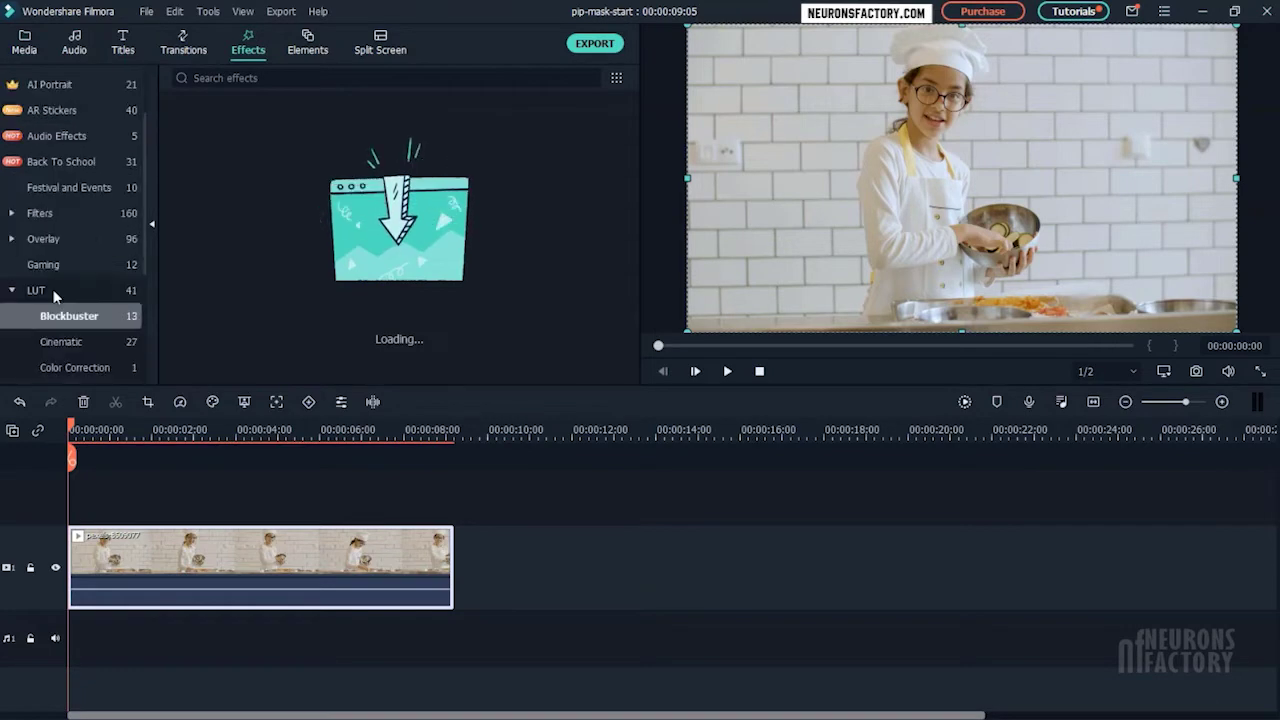
left_click(60, 340)
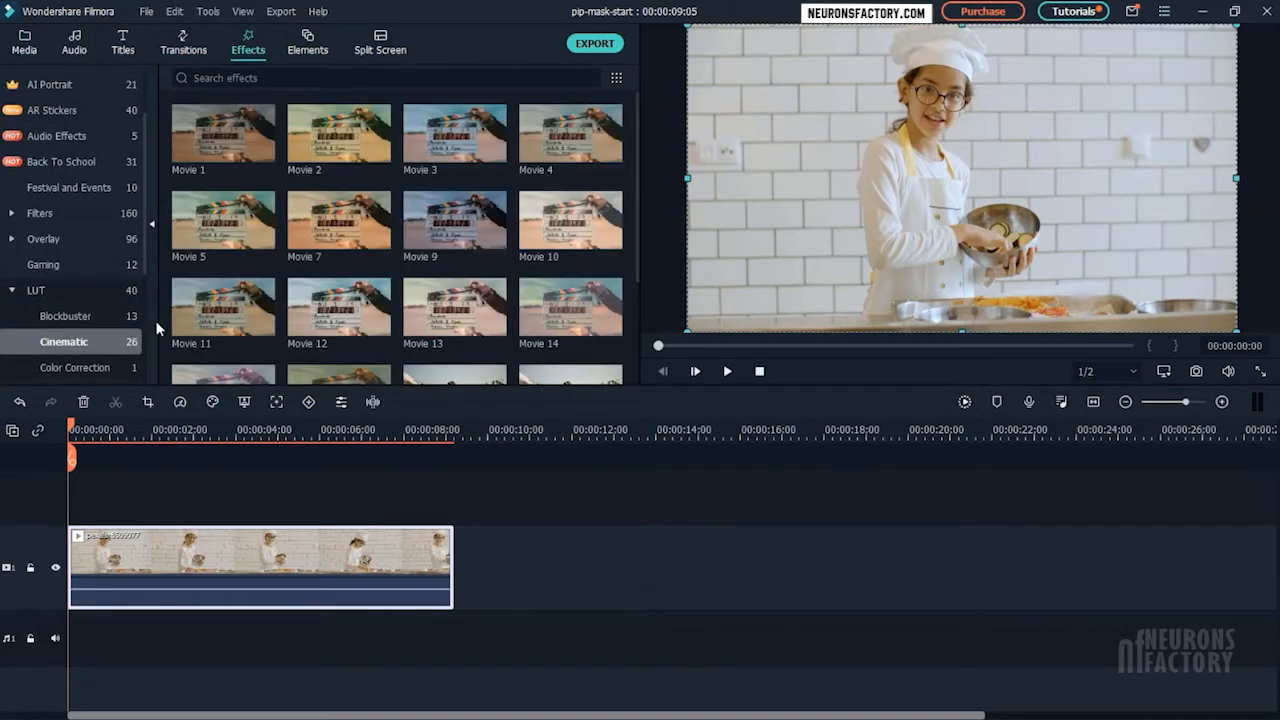
scroll("down", 3)
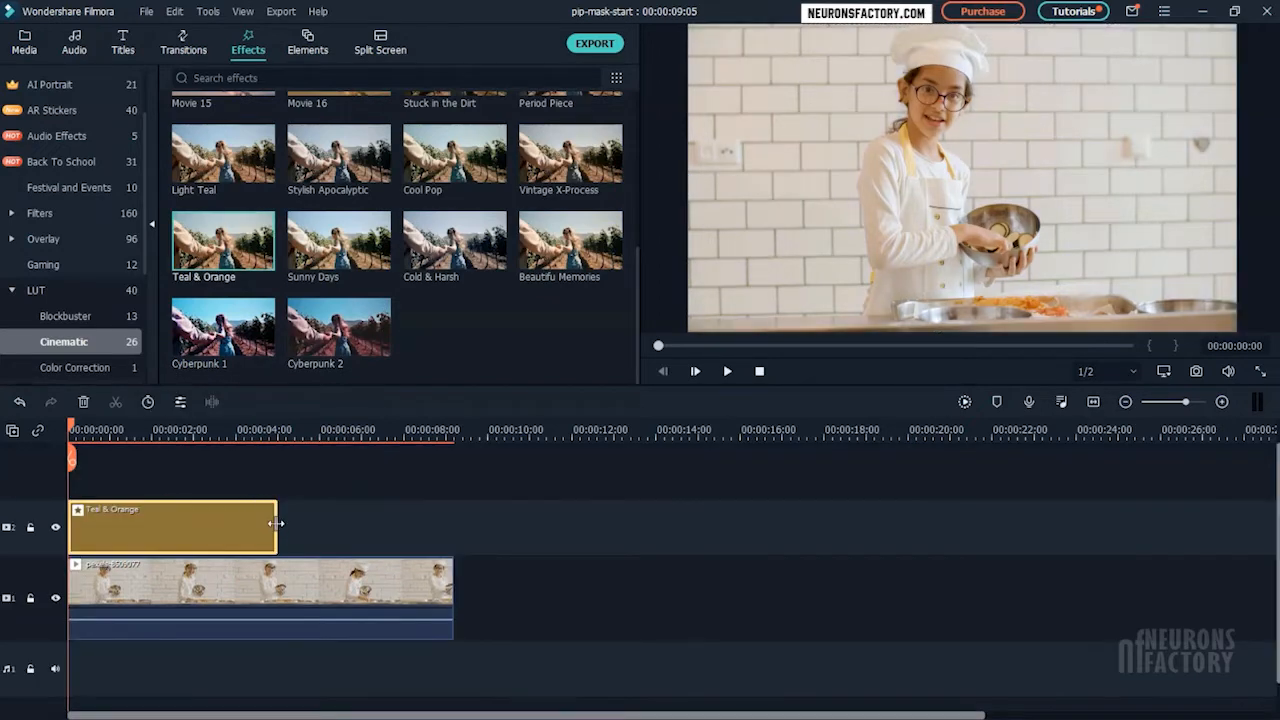
left_click_drag(280, 524, 452, 524)
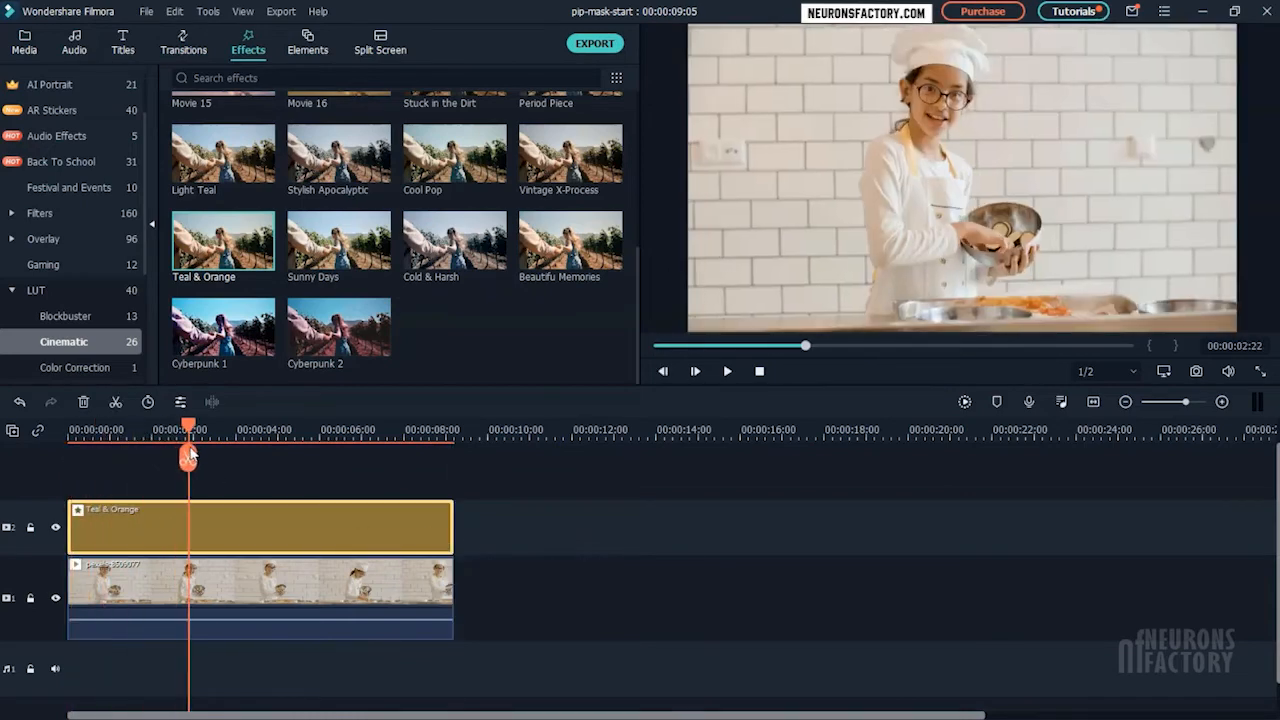
left_click_drag(188, 456, 158, 456)
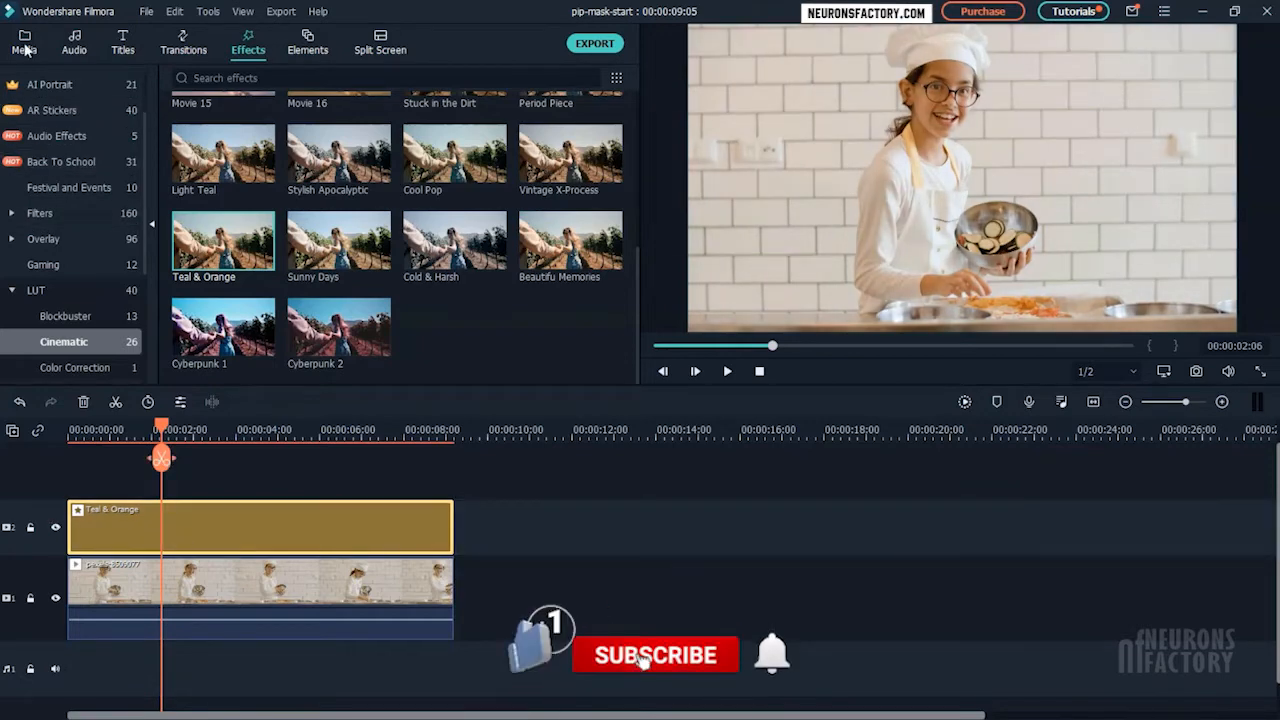
Put the Plating Food sample clip on a track above and position it lower-left in the frame.
left_click(24, 42)
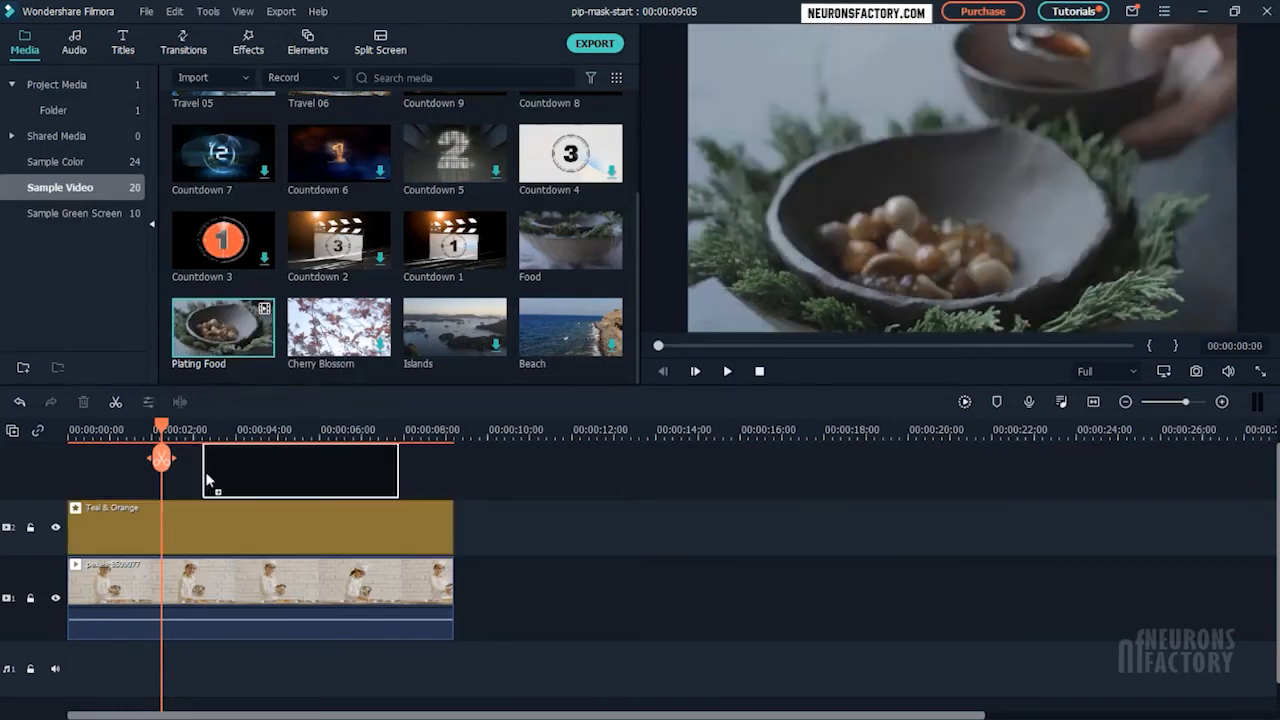
left_click_drag(222, 330, 258, 524)
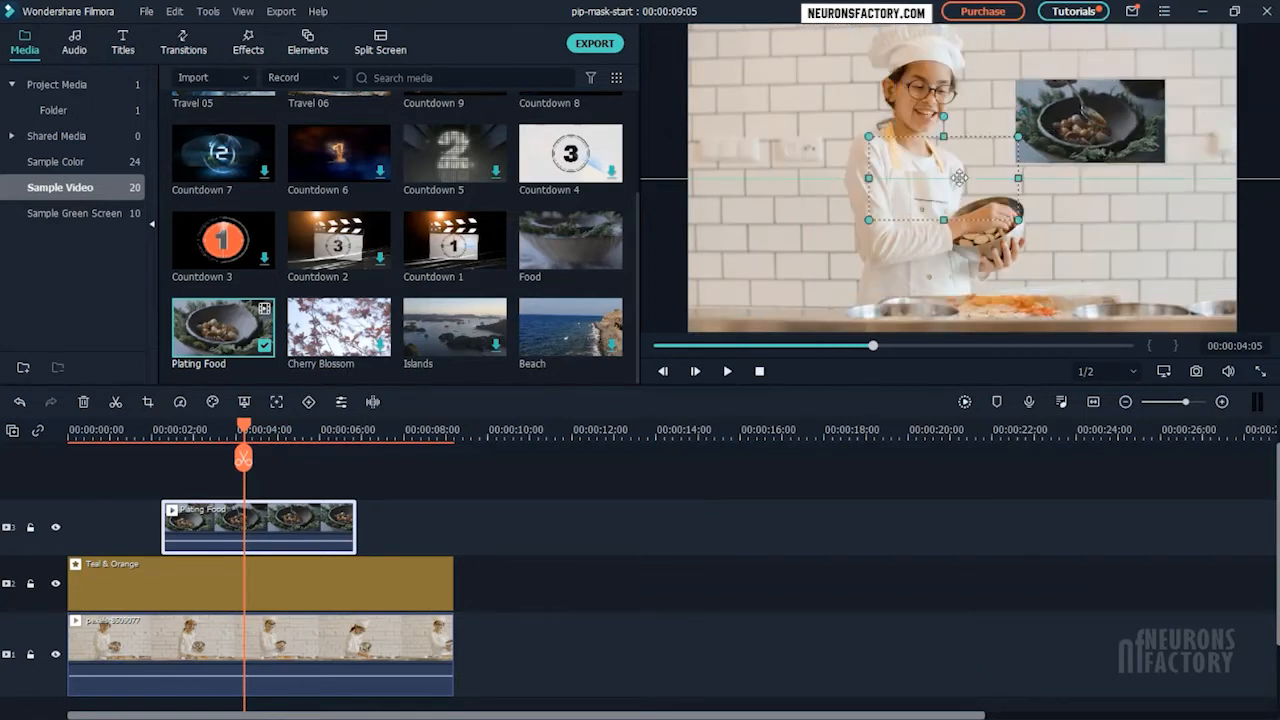
left_click_drag(1090, 120, 780, 260)
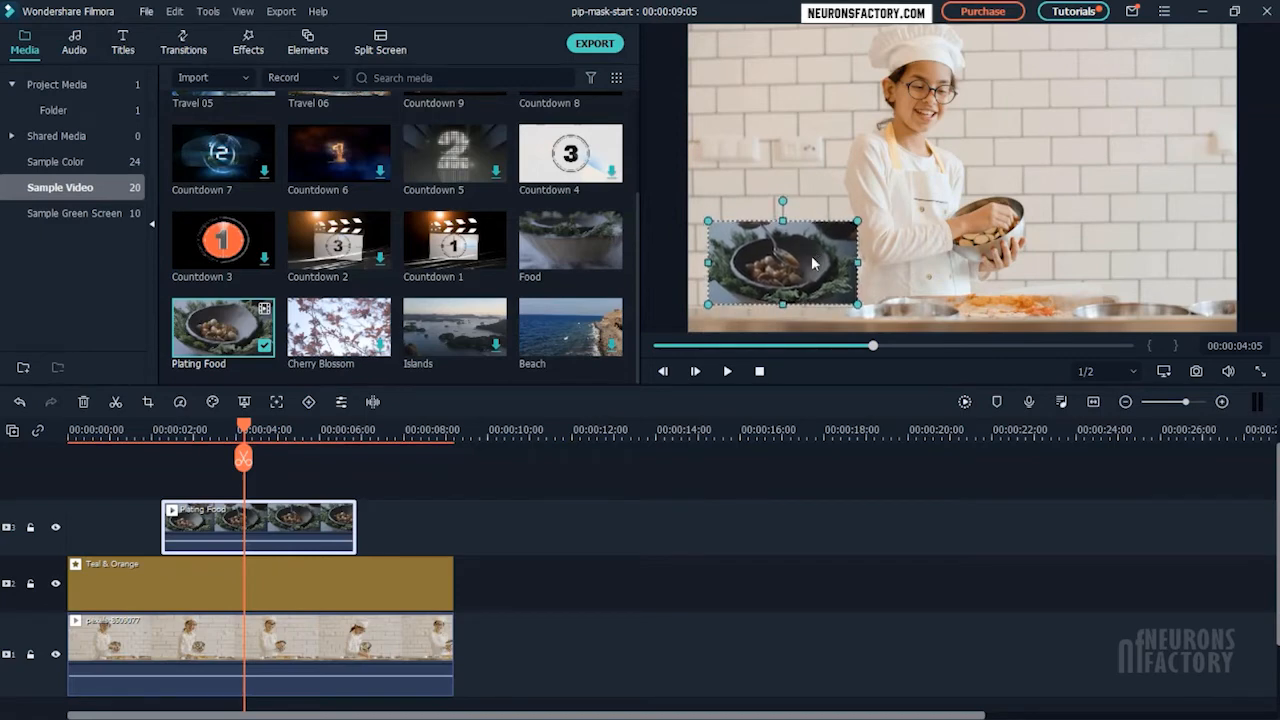
mouse_move(308, 516)
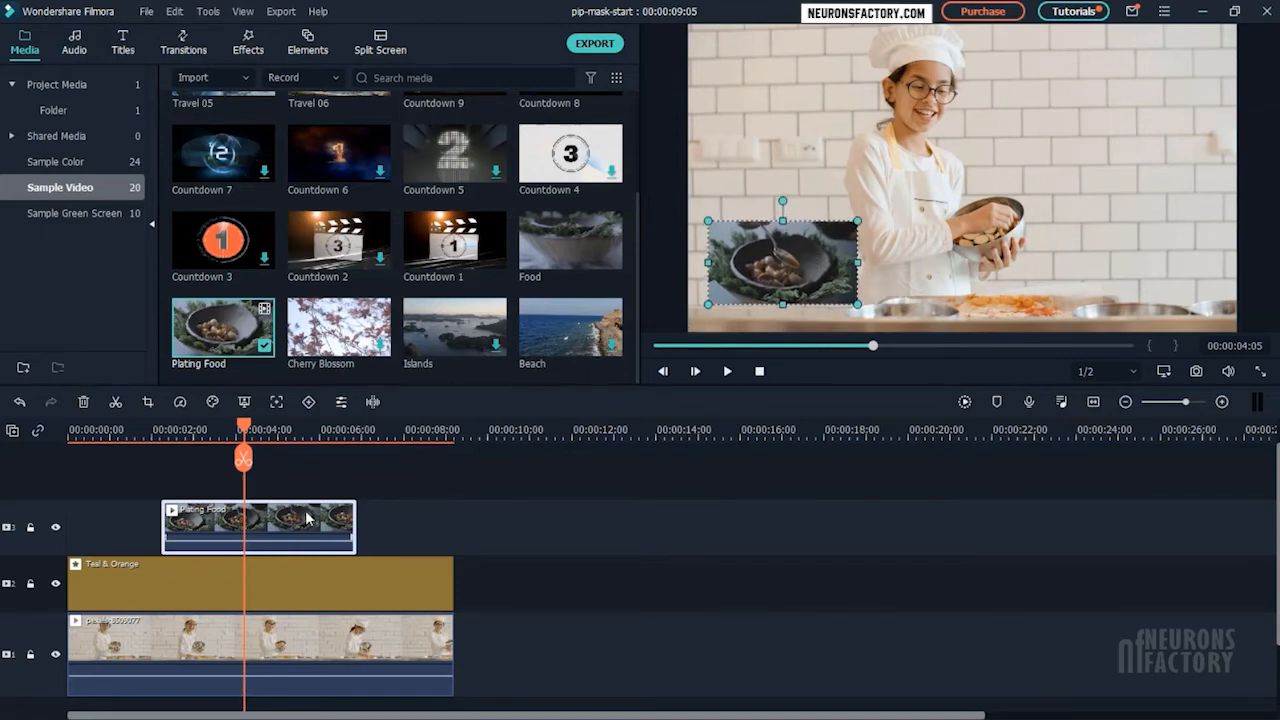
Apply the Pause animation preset to the food picture-in-picture and scrub to preview its motion.
double_click(258, 528)
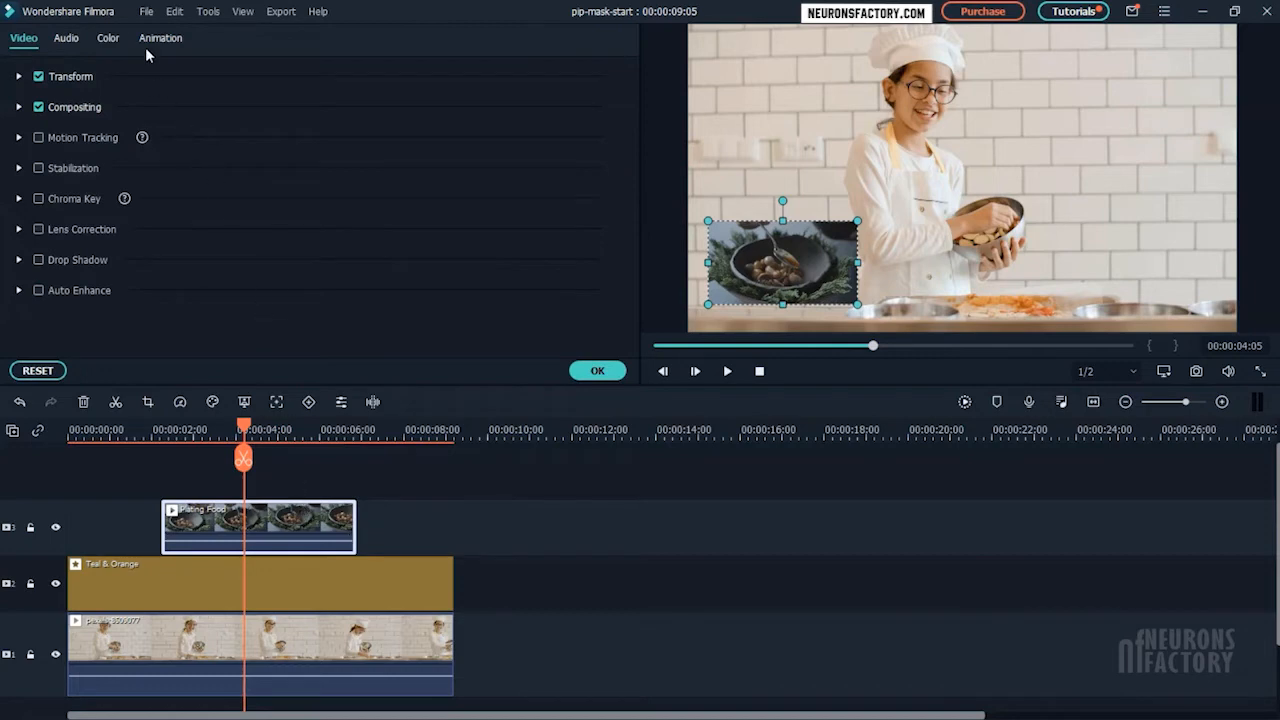
left_click(160, 38)
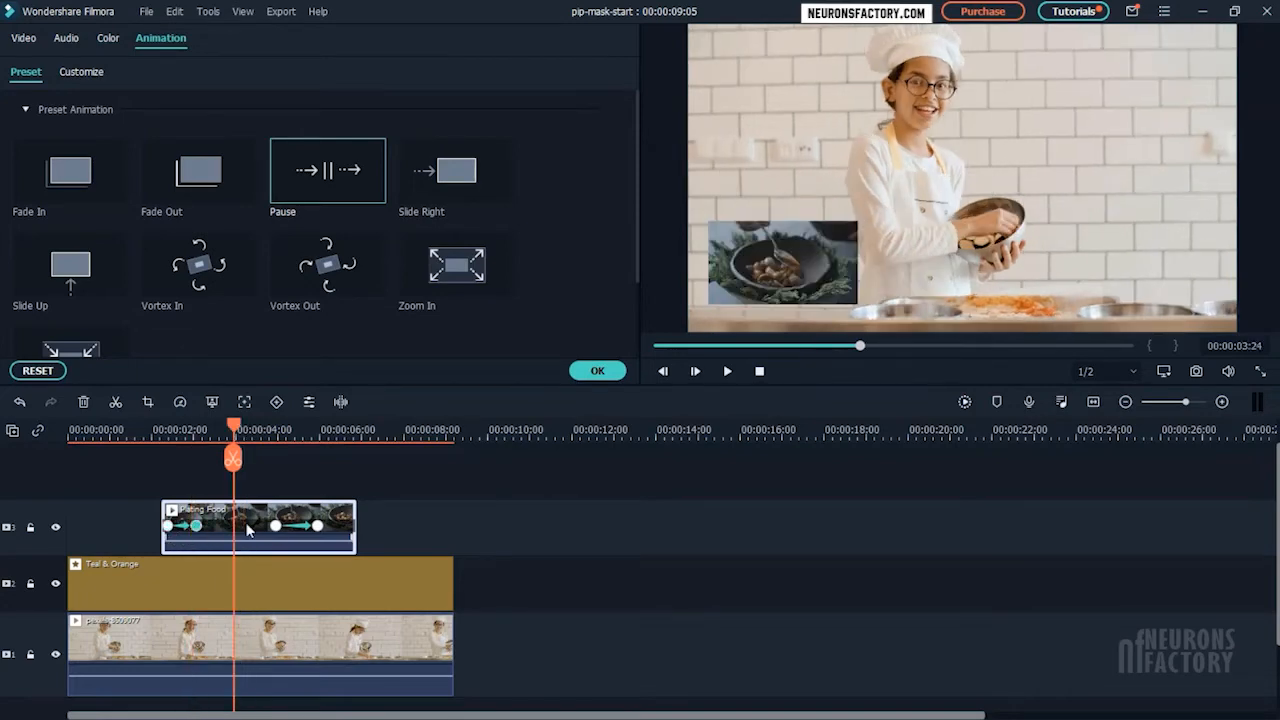
left_click_drag(232, 456, 318, 456)
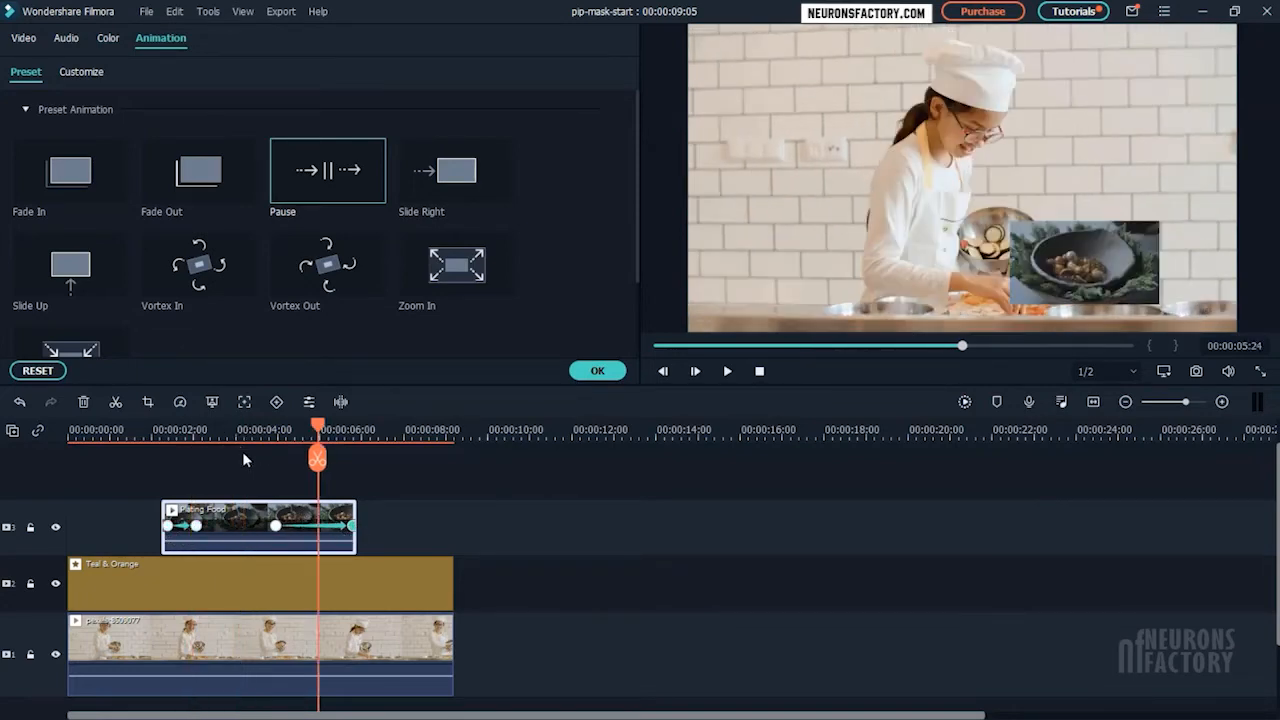
left_click_drag(316, 456, 156, 456)
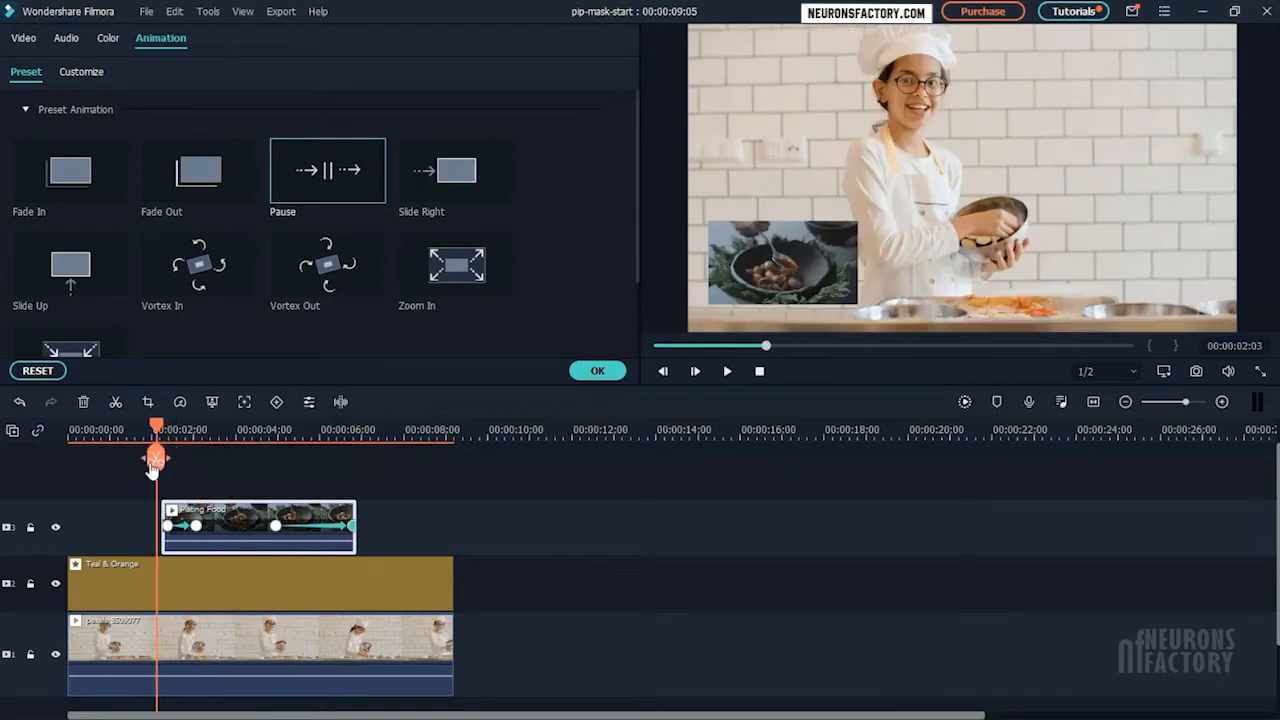
left_click(728, 370)
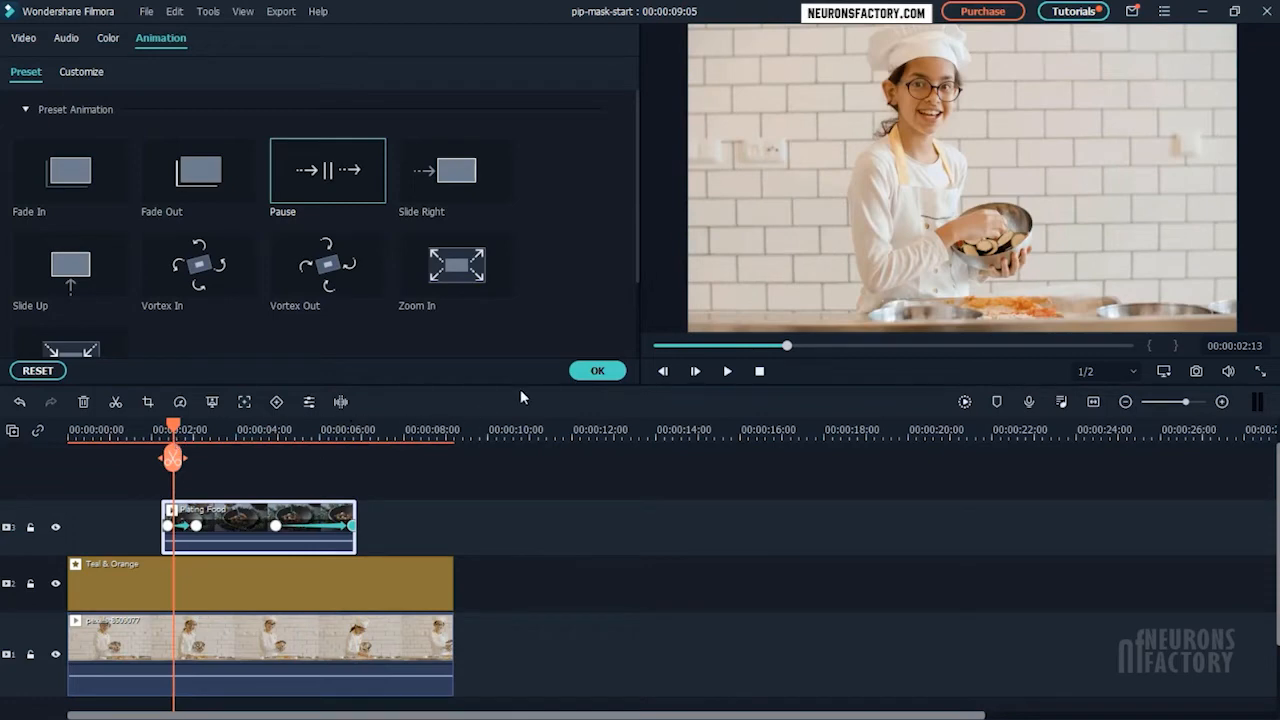
Confirm the animation and browse to the Utility effects for the Border effect.
left_click(24, 42)
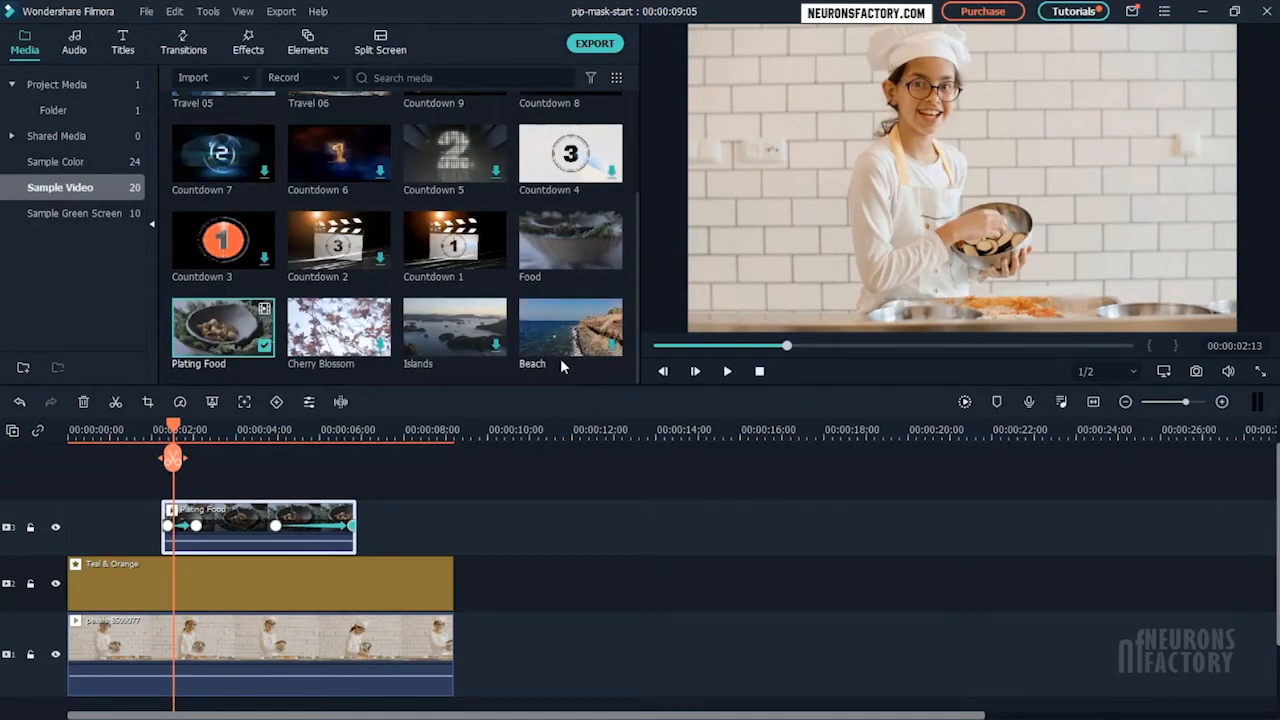
left_click(248, 42)
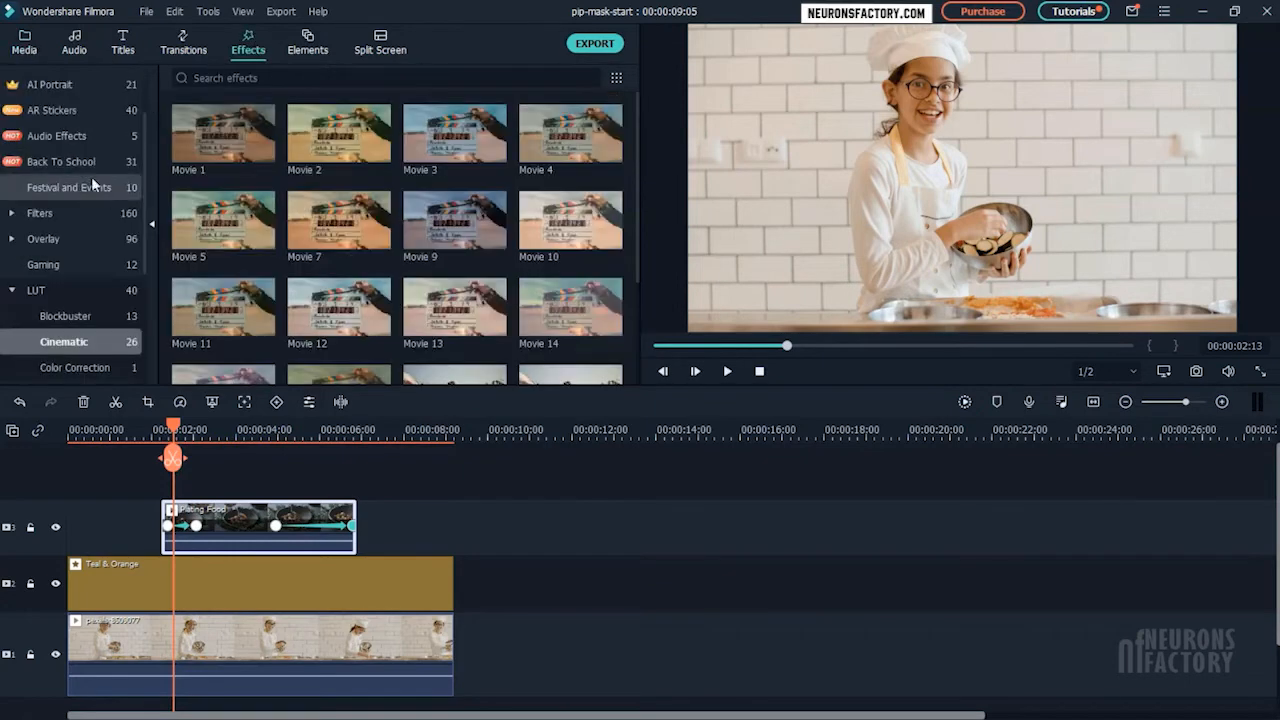
scroll("down", 3)
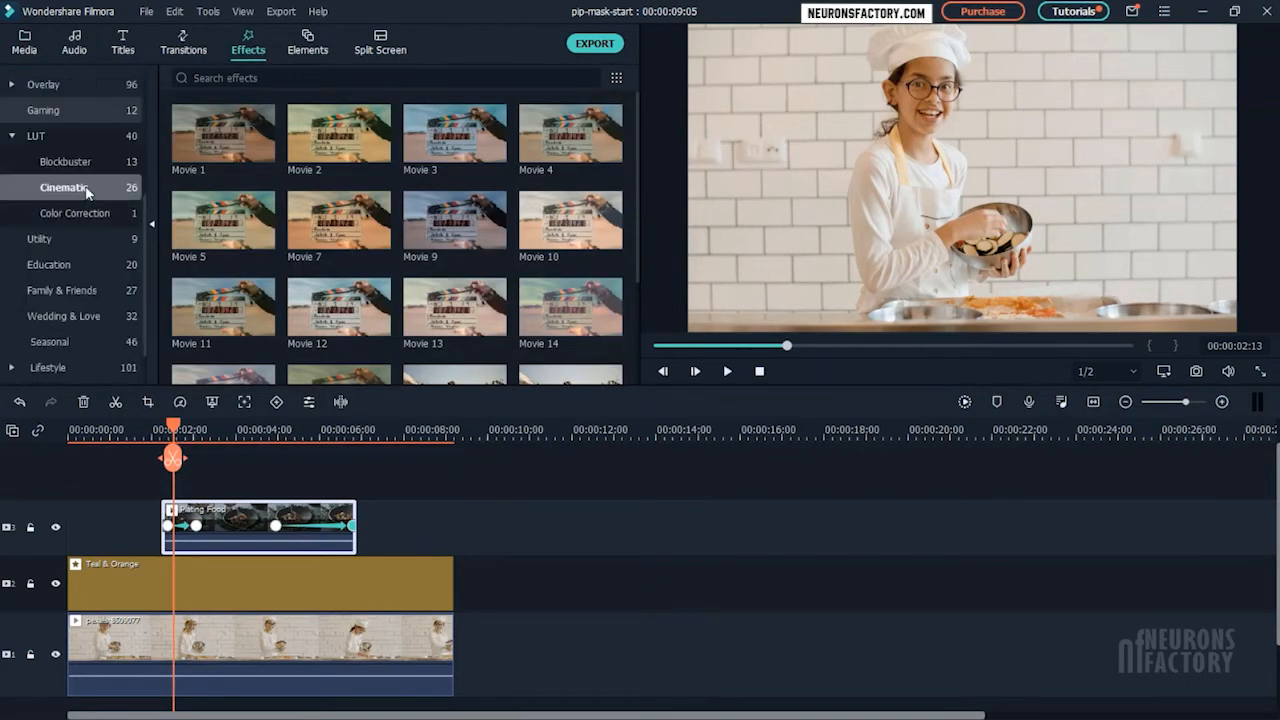
left_click(40, 238)
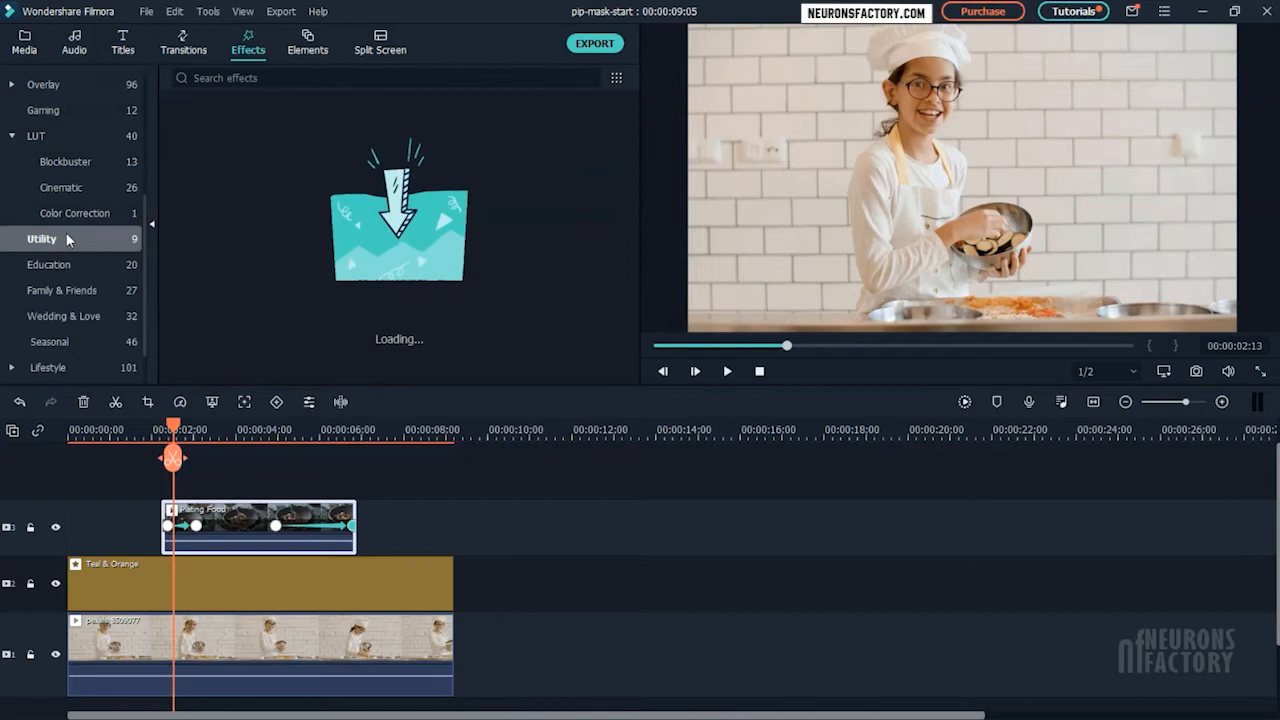
left_click(40, 238)
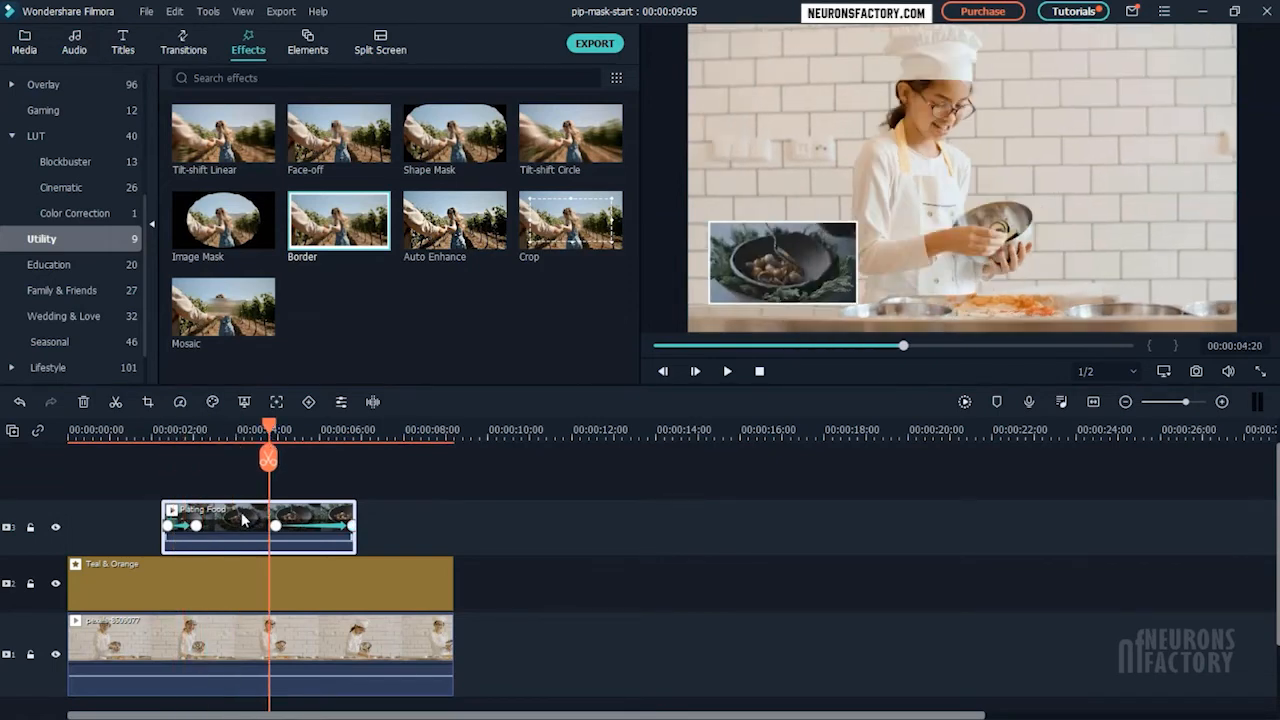
Set the food clip's Border to a white start, orange end colour and size 3.
double_click(258, 528)
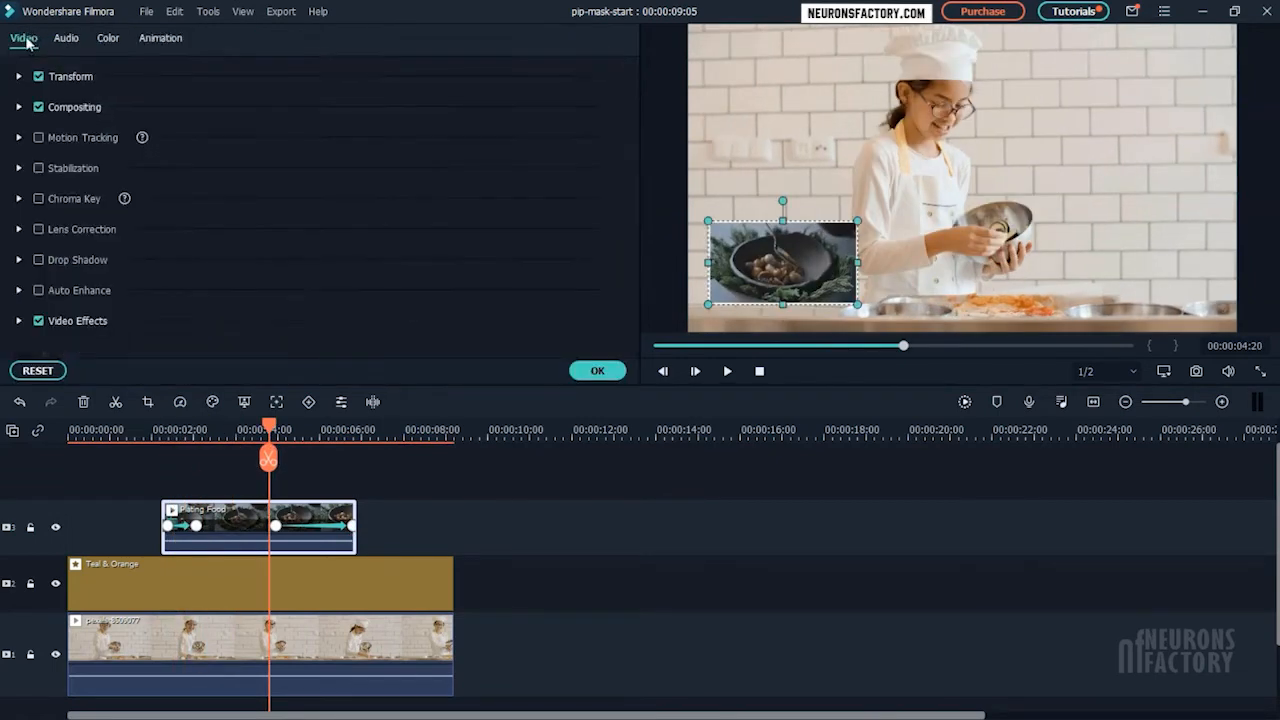
left_click(18, 320)
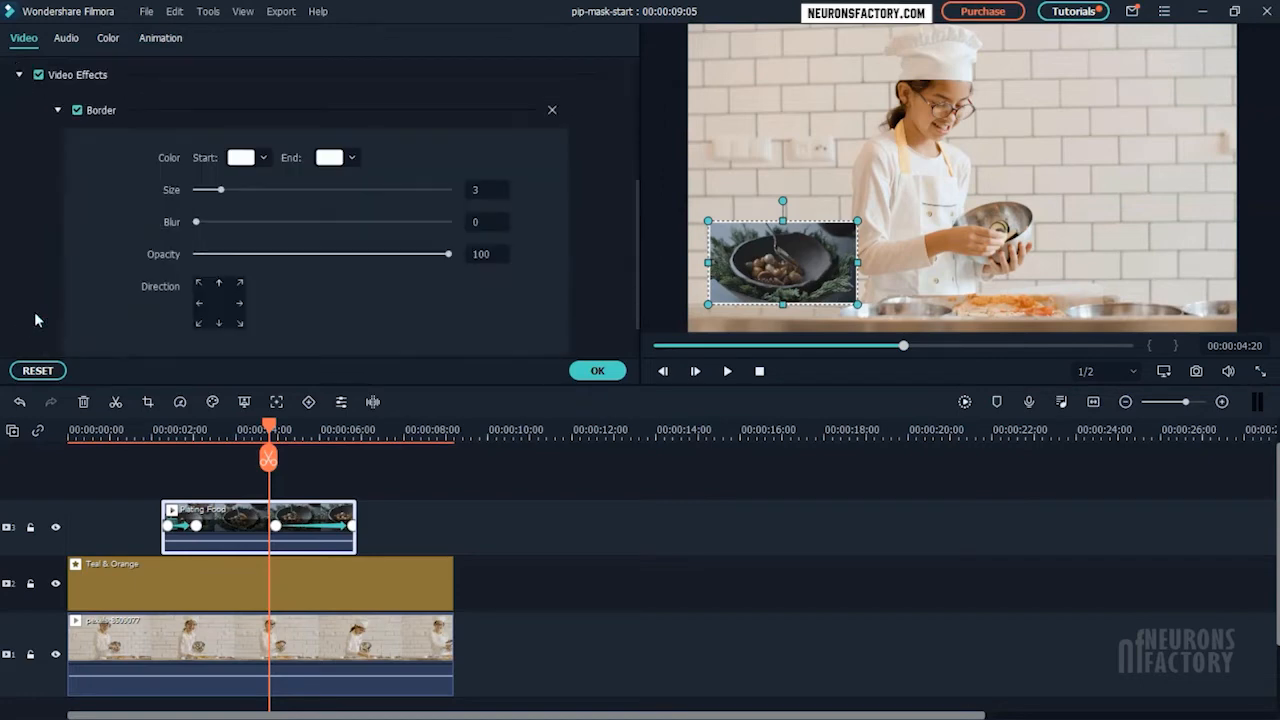
left_click(336, 156)
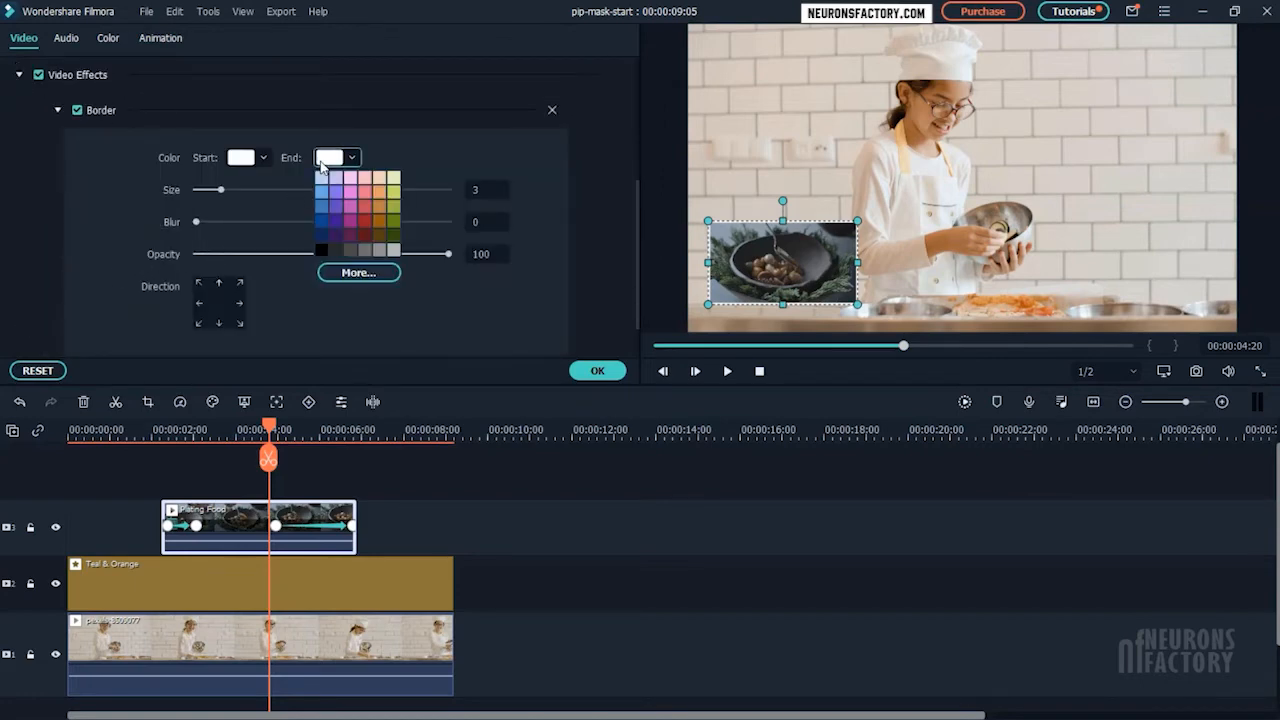
left_click(358, 272)
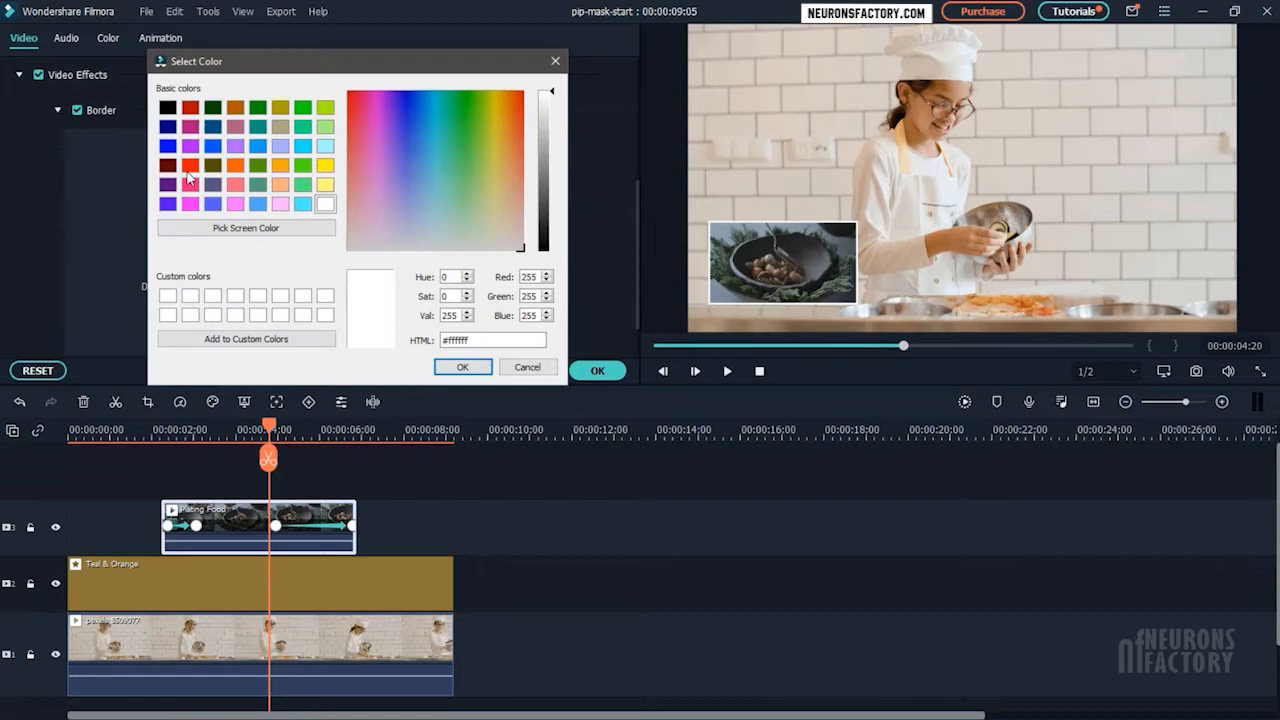
left_click(464, 368)
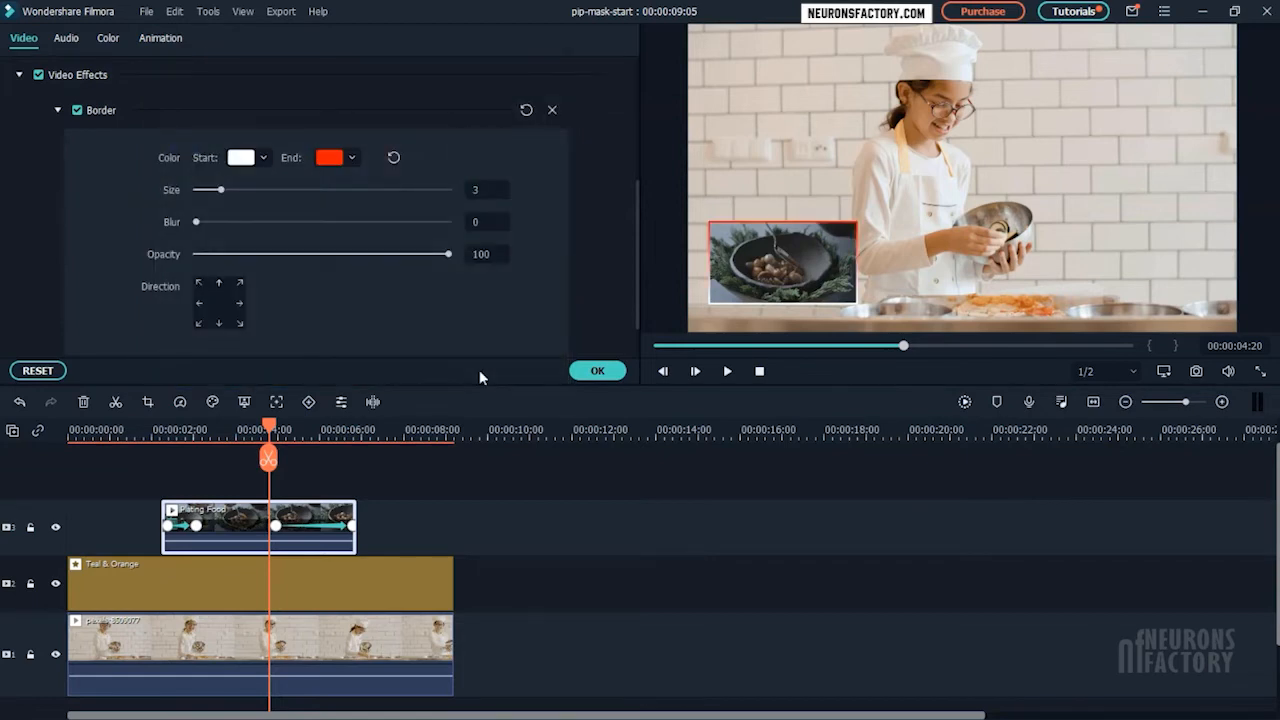
left_click_drag(196, 222, 204, 222)
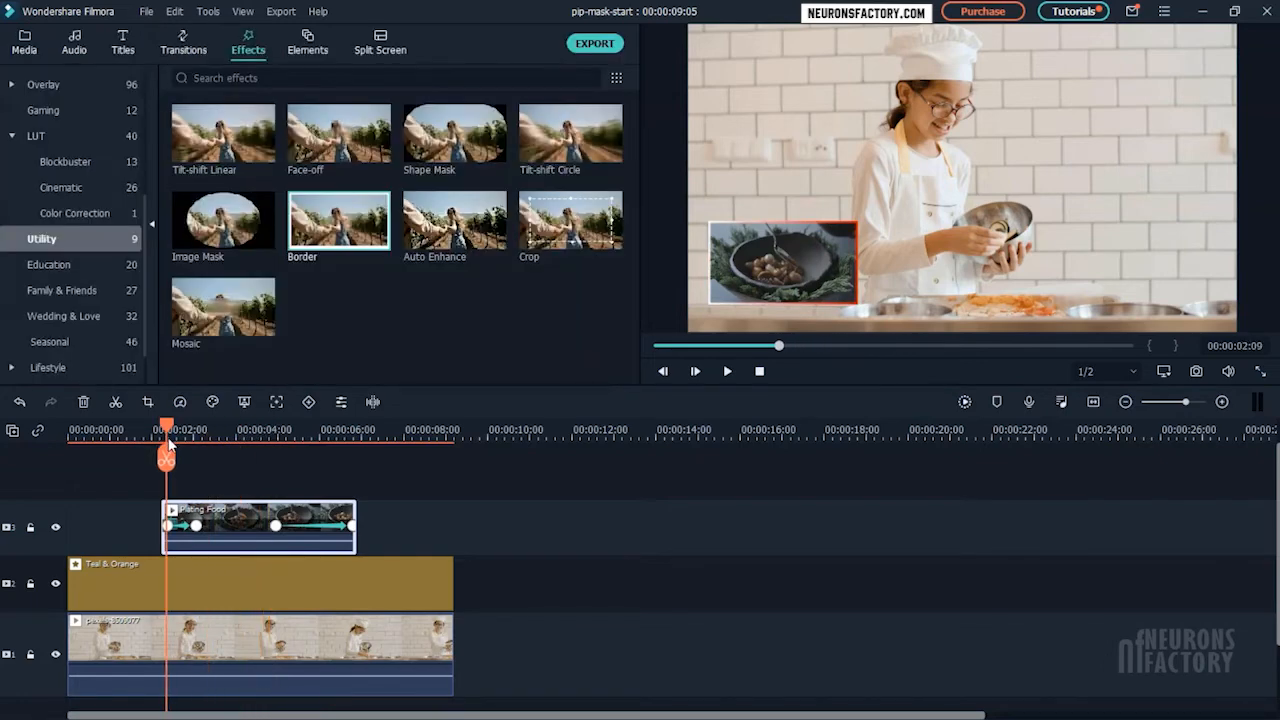
Play back the composite to review the bordered picture-in-picture and return to the food clip.
left_click(696, 370)
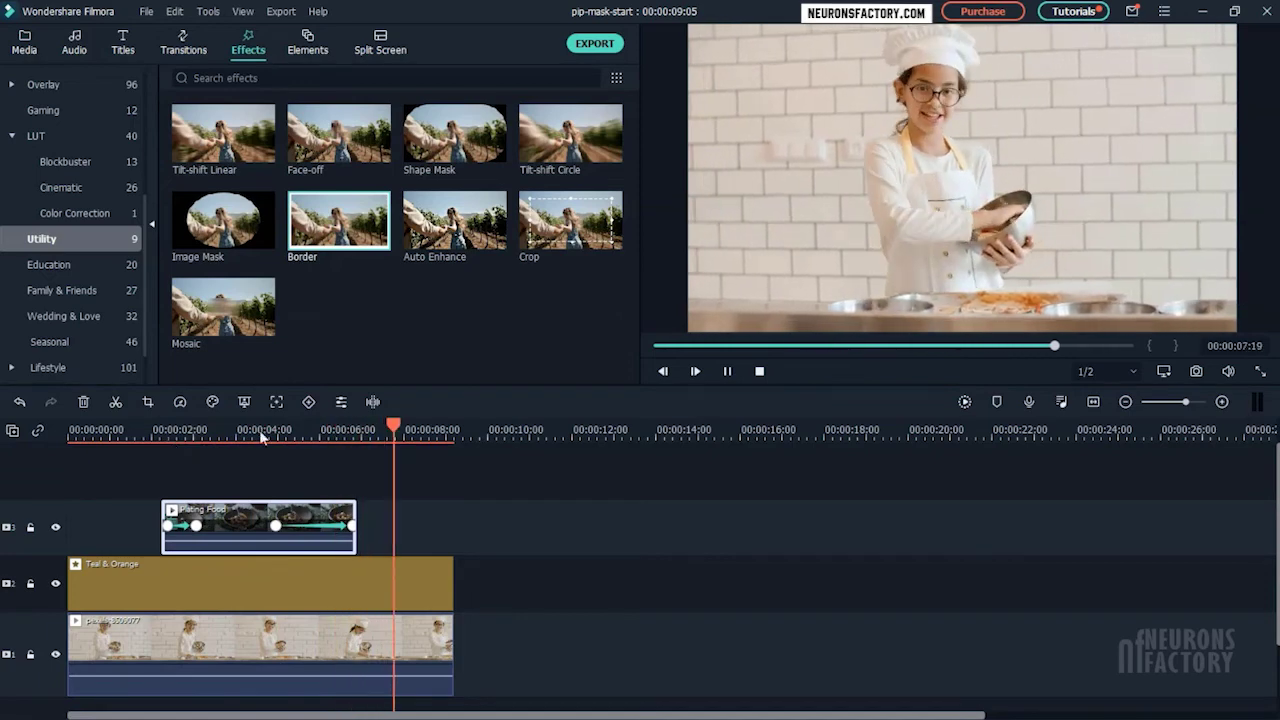
left_click(208, 428)
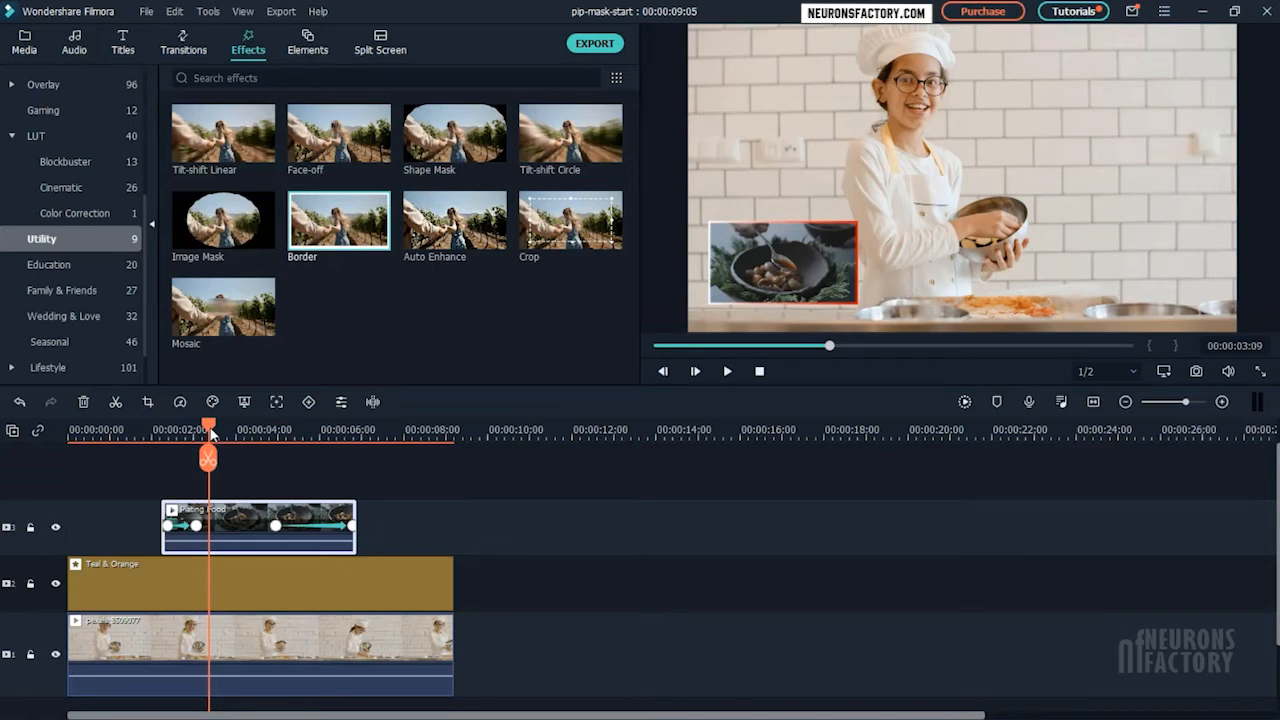
mouse_move(454, 136)
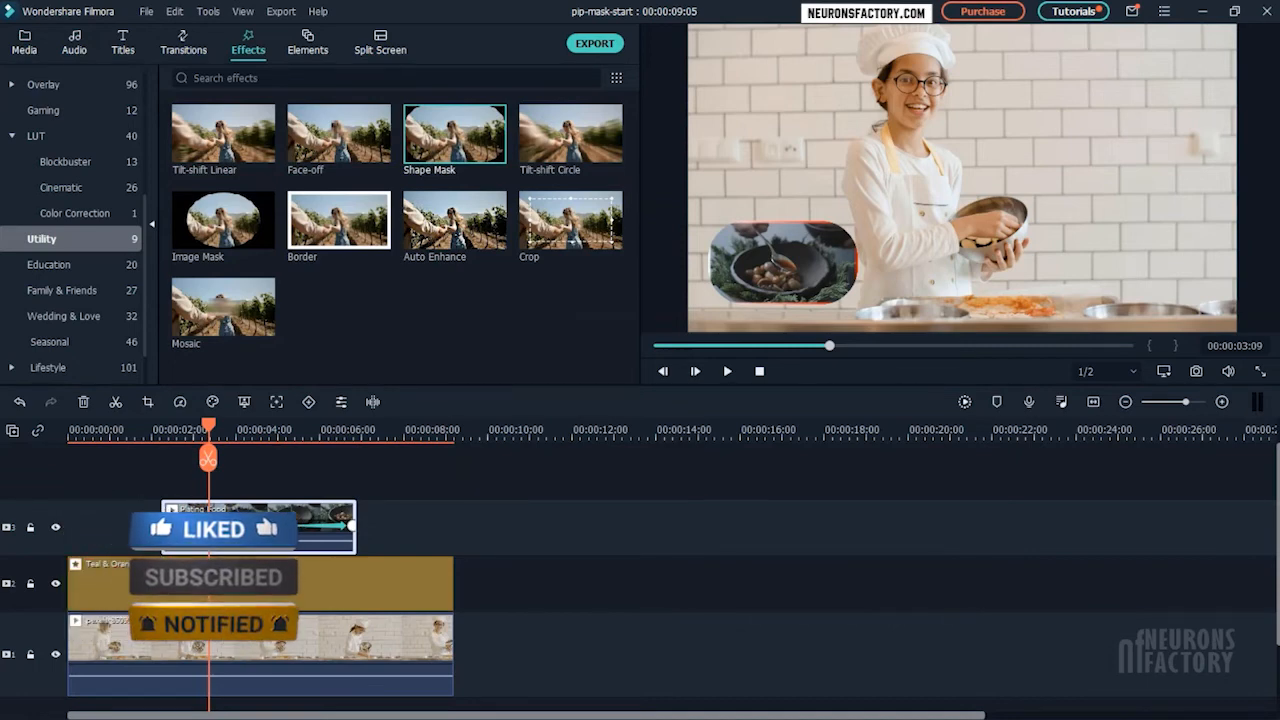
In the food clip's Shape Mask settings, adjust the mask's X and Y position.
left_click(258, 528)
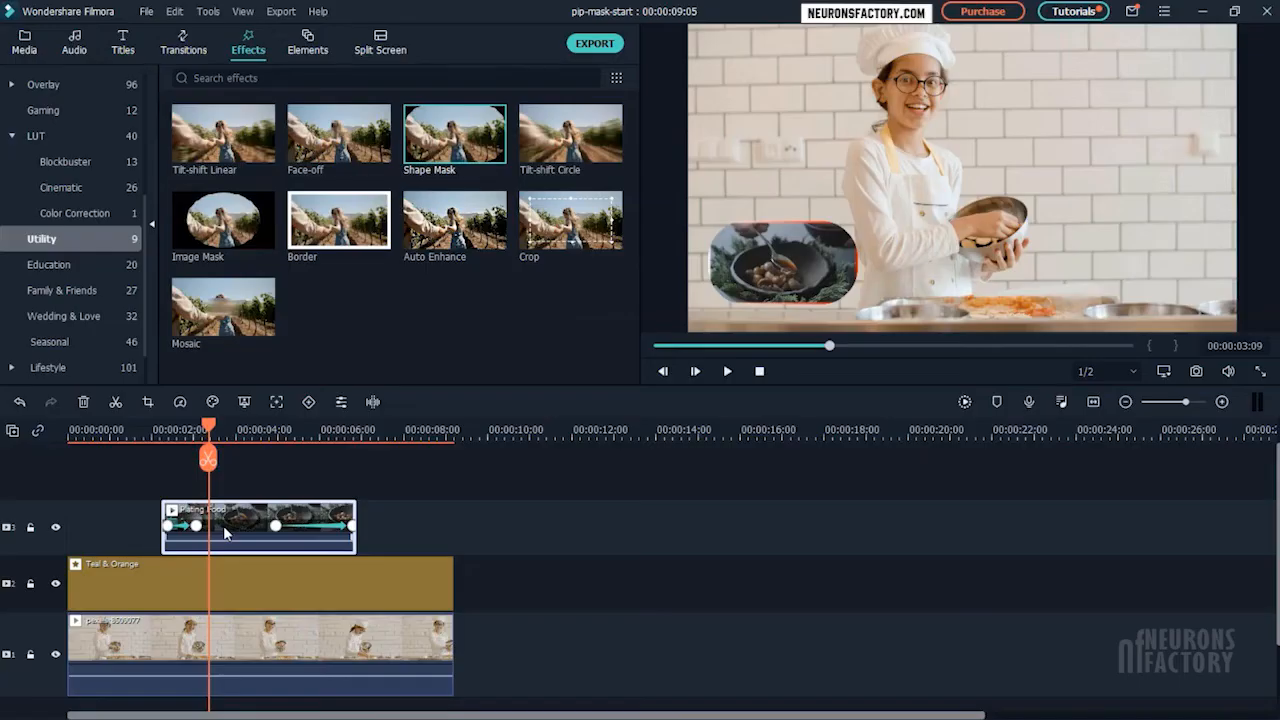
double_click(338, 218)
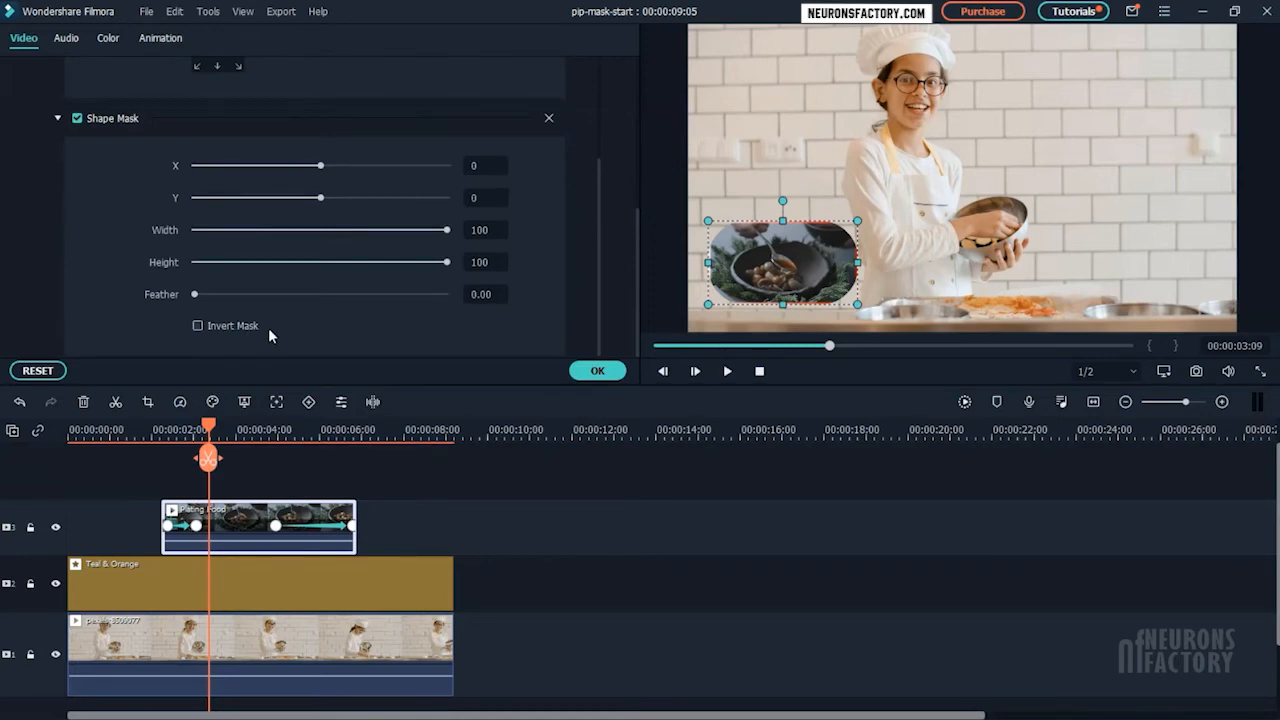
left_click_drag(348, 166, 330, 166)
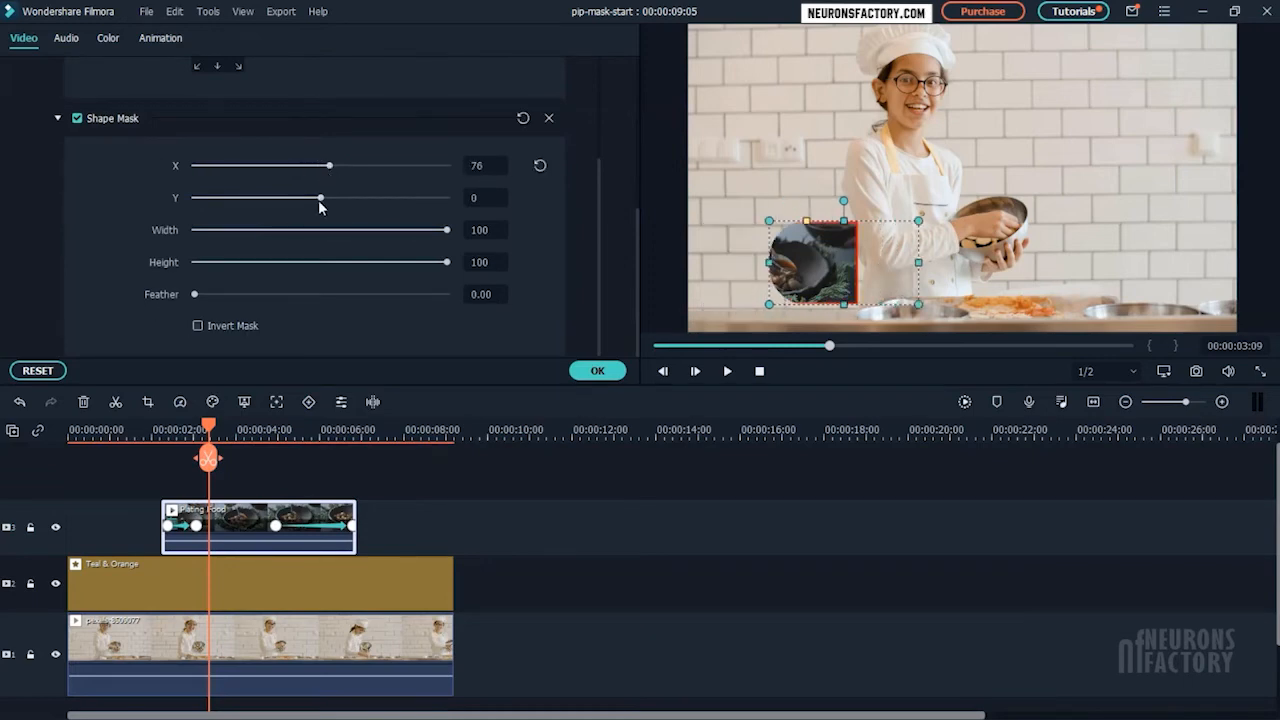
left_click_drag(320, 198, 292, 198)
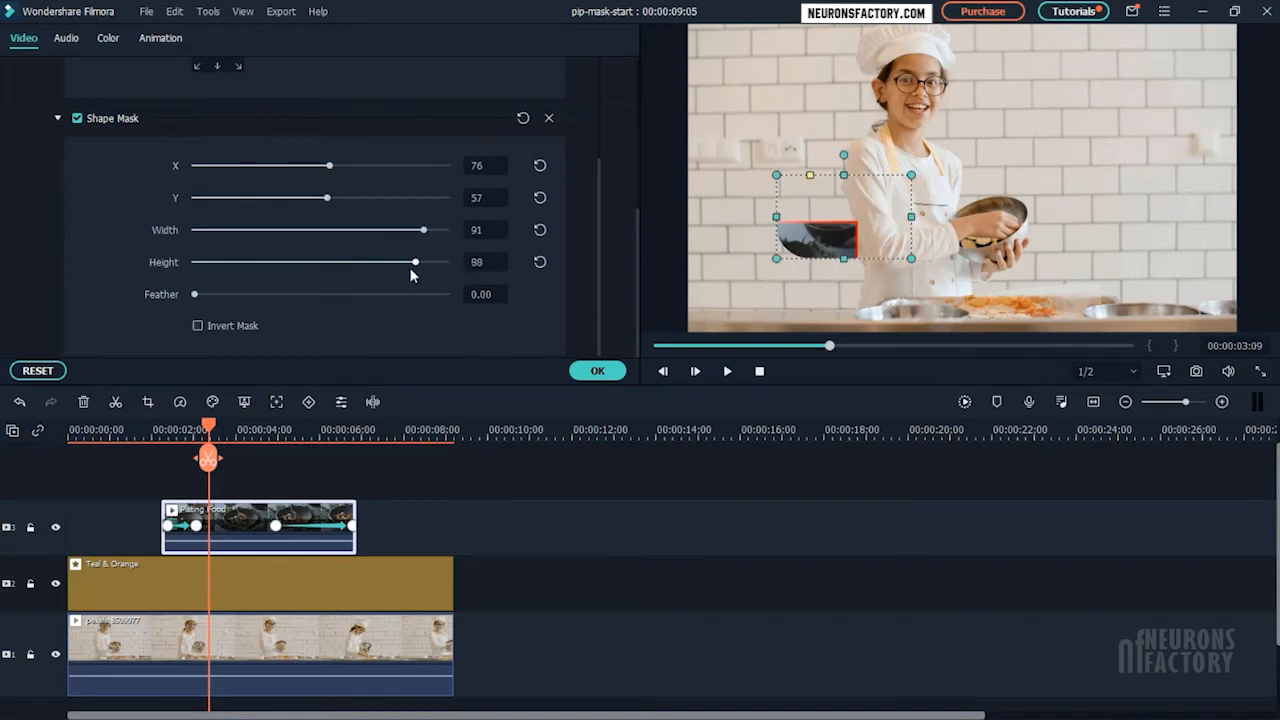
Try feather and invert, then size the oval mask to width 75 and height 90.
left_click_drag(408, 262, 404, 262)
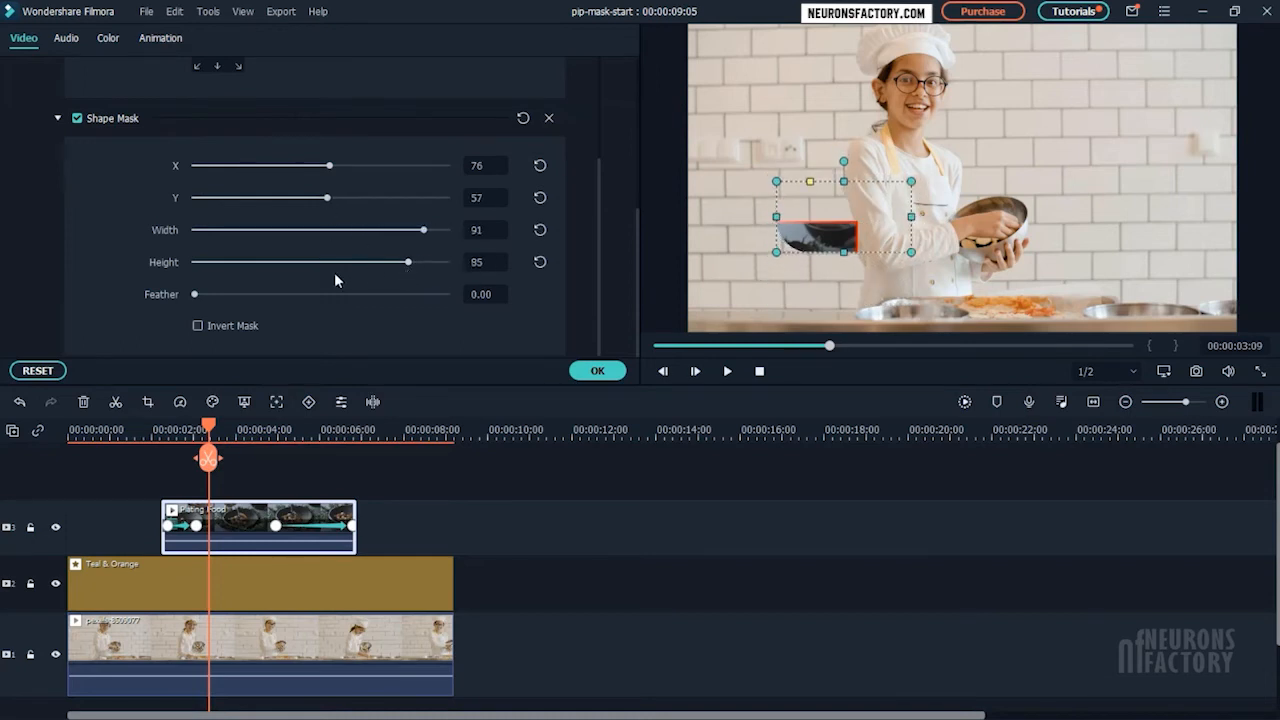
left_click_drag(196, 292, 236, 292)
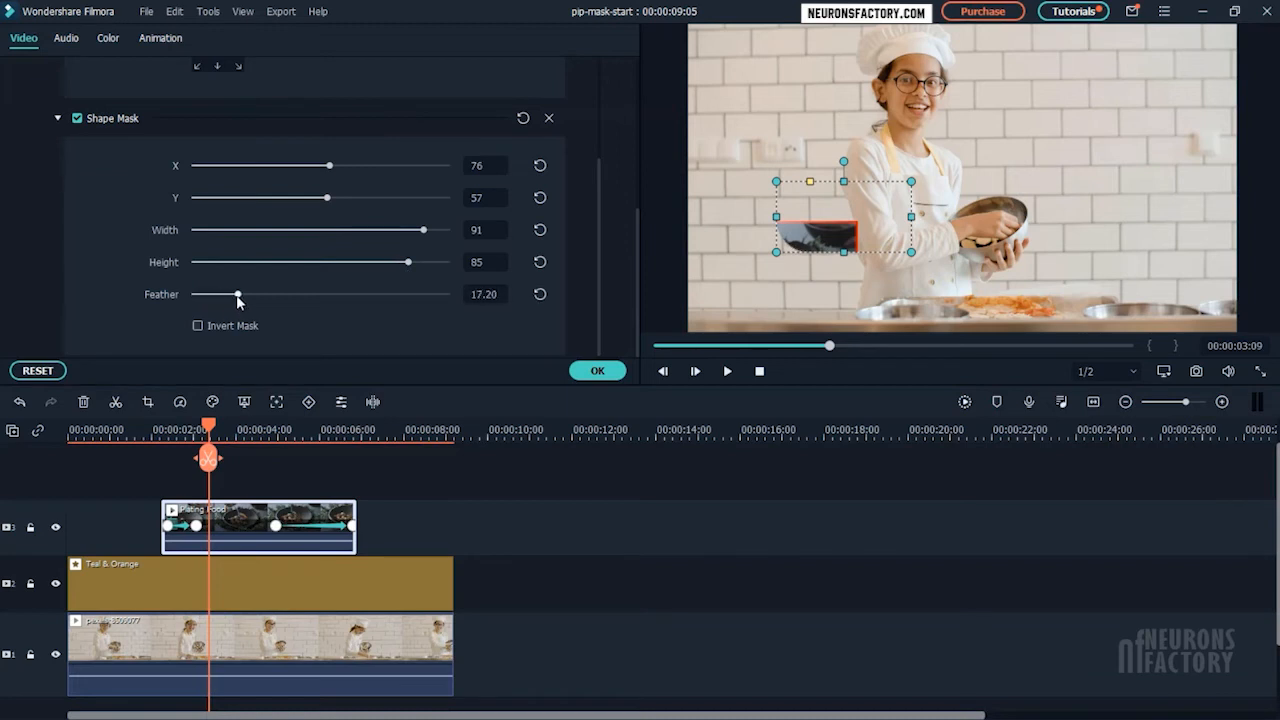
left_click(198, 326)
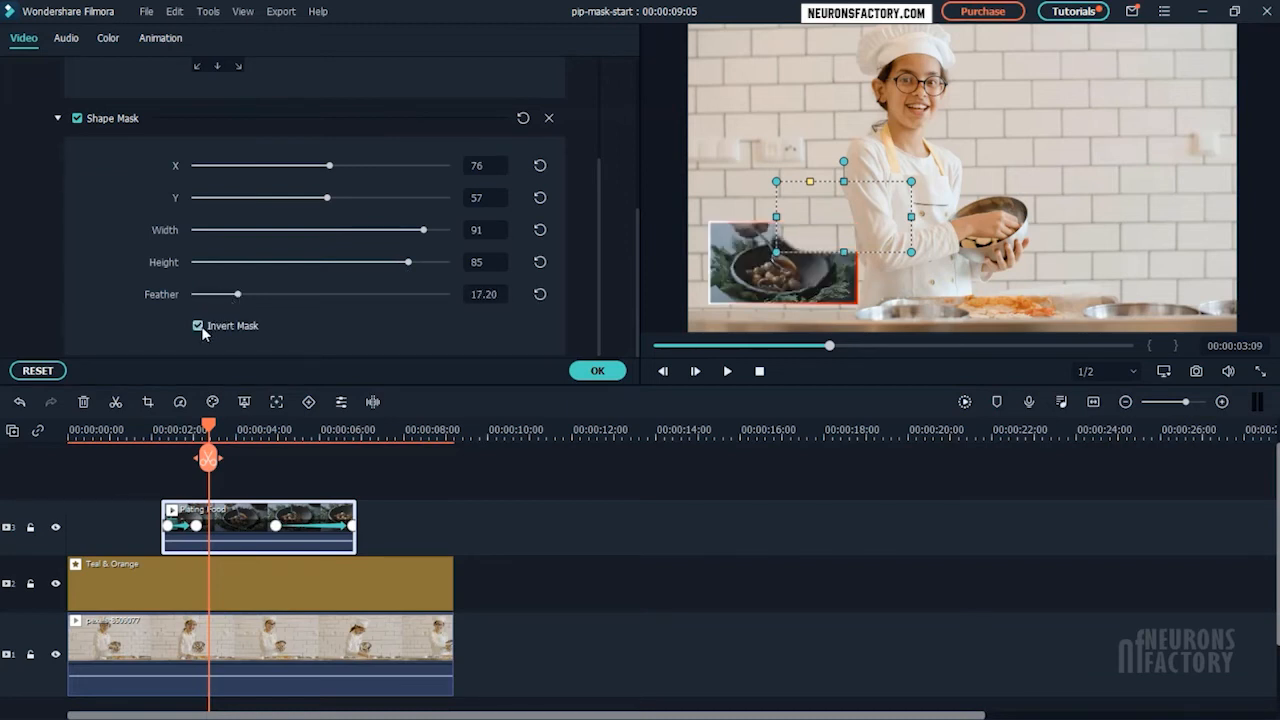
left_click(524, 118)
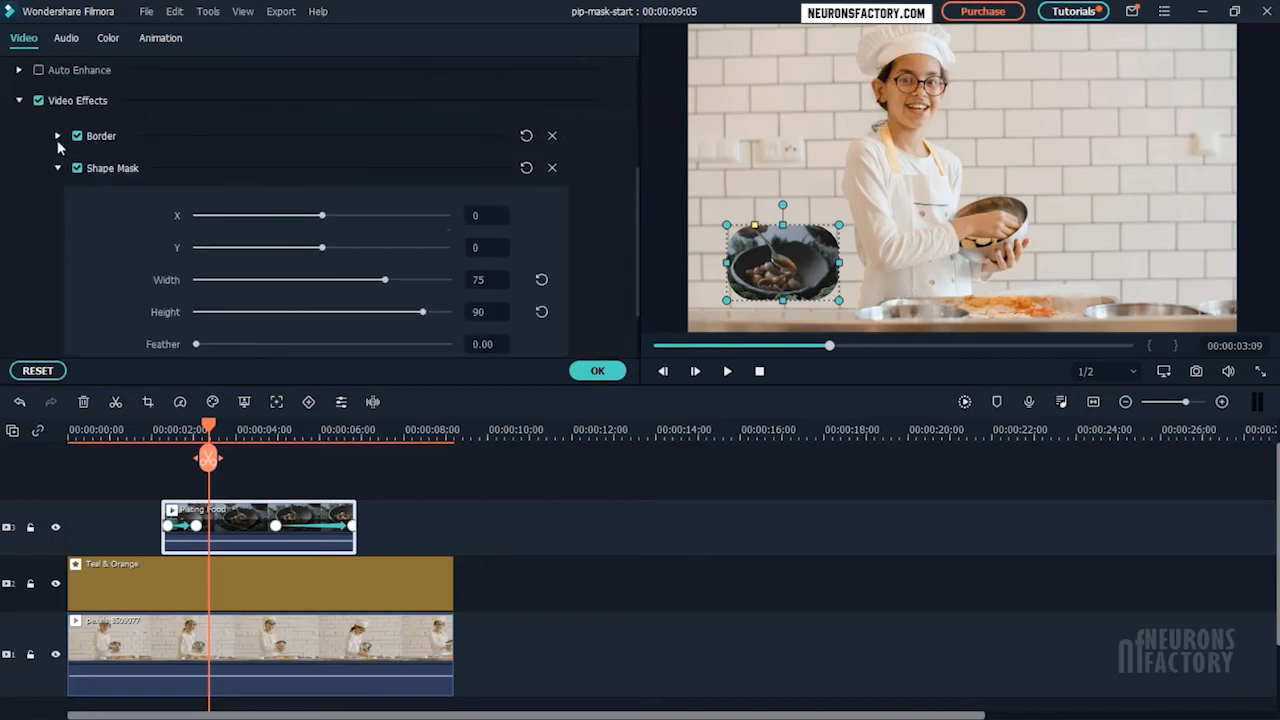
Move Shape Mask above Border and confirm the orange end colour so the gradient traces the oval.
left_click(56, 168)
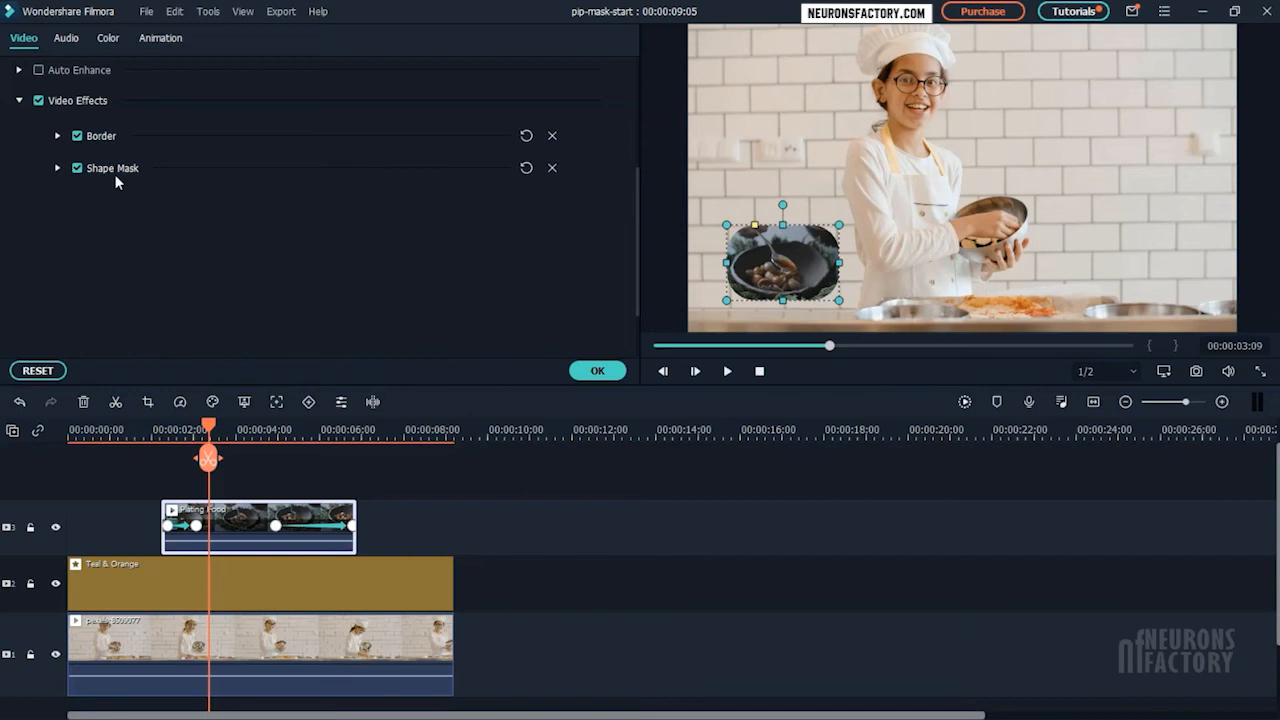
mouse_move(308, 172)
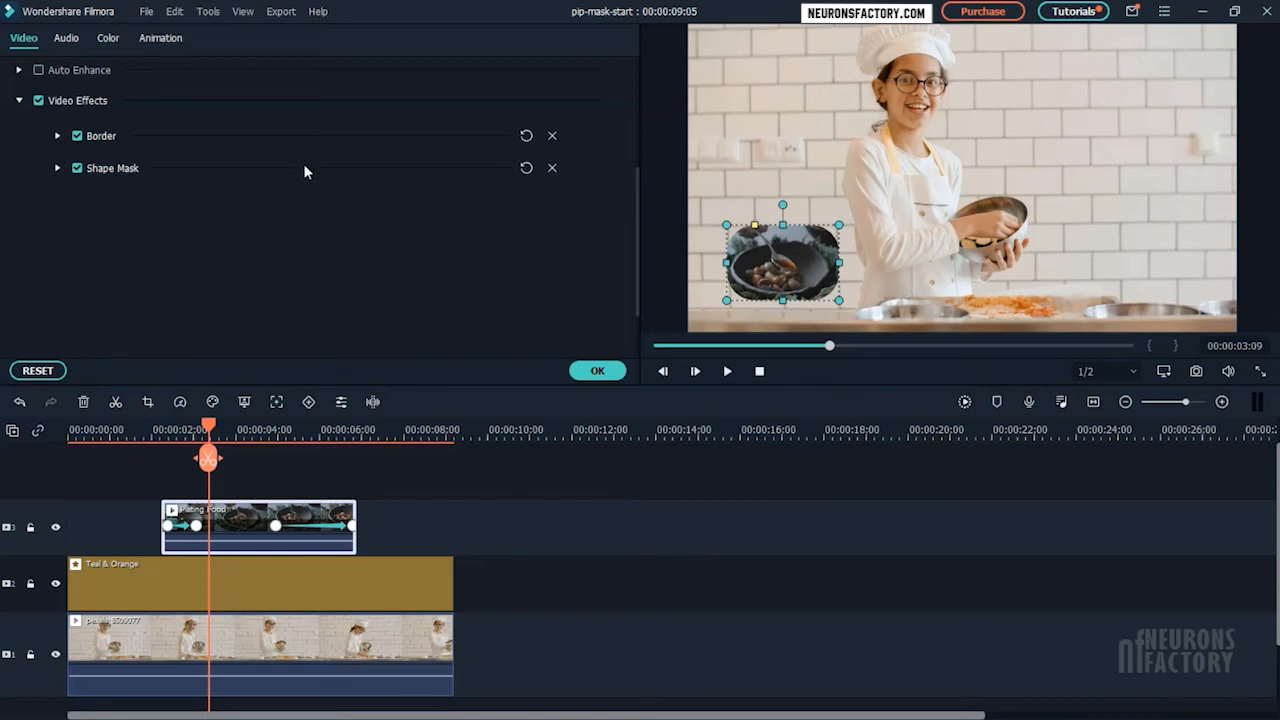
left_click(552, 136)
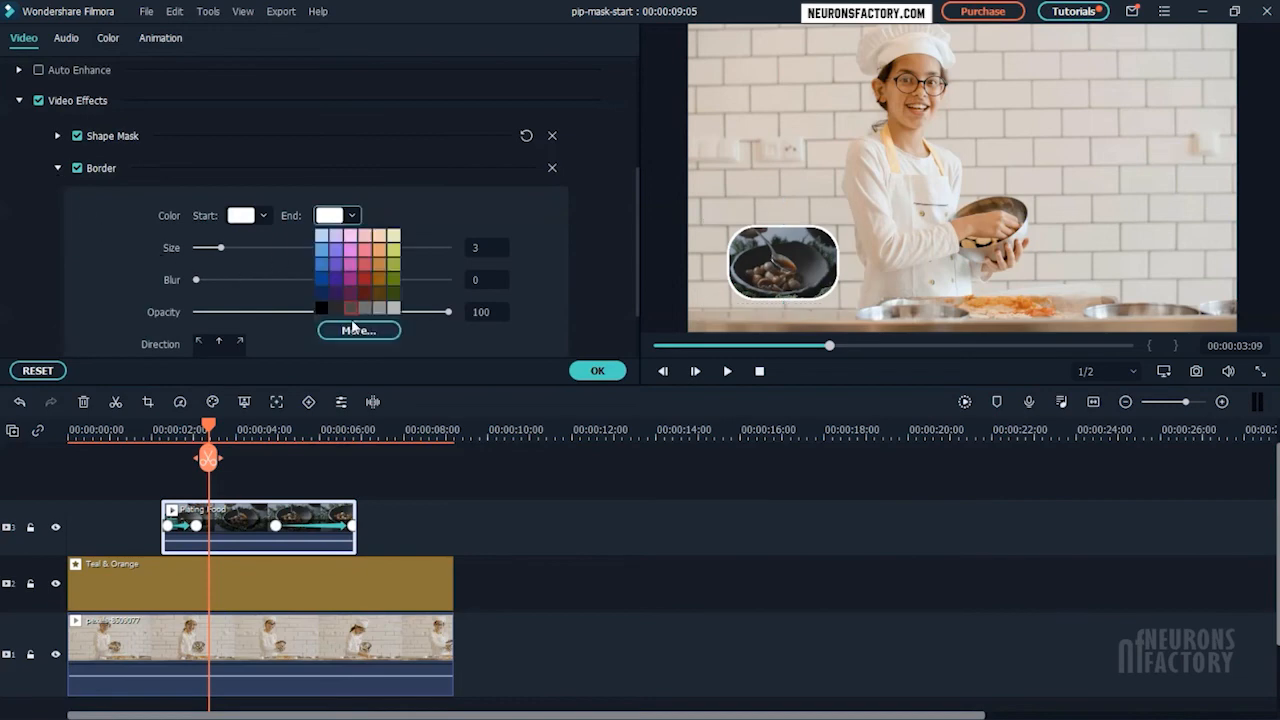
left_click(360, 330)
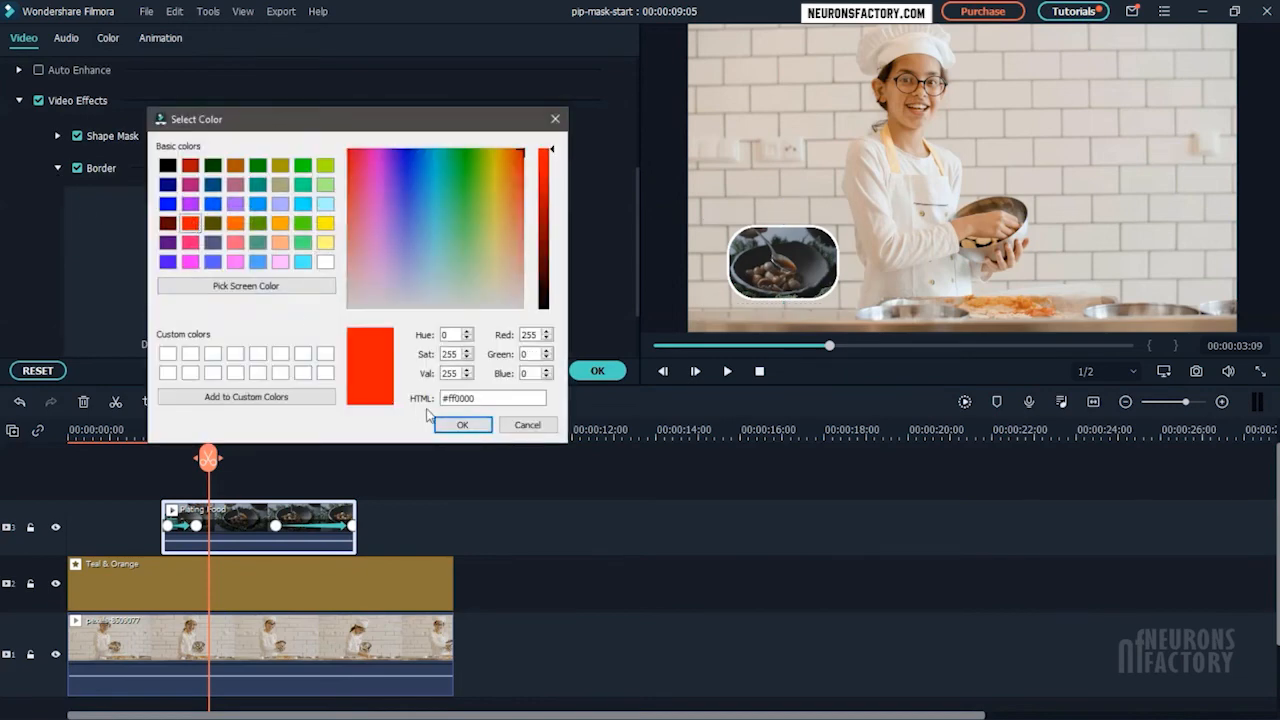
left_click(462, 424)
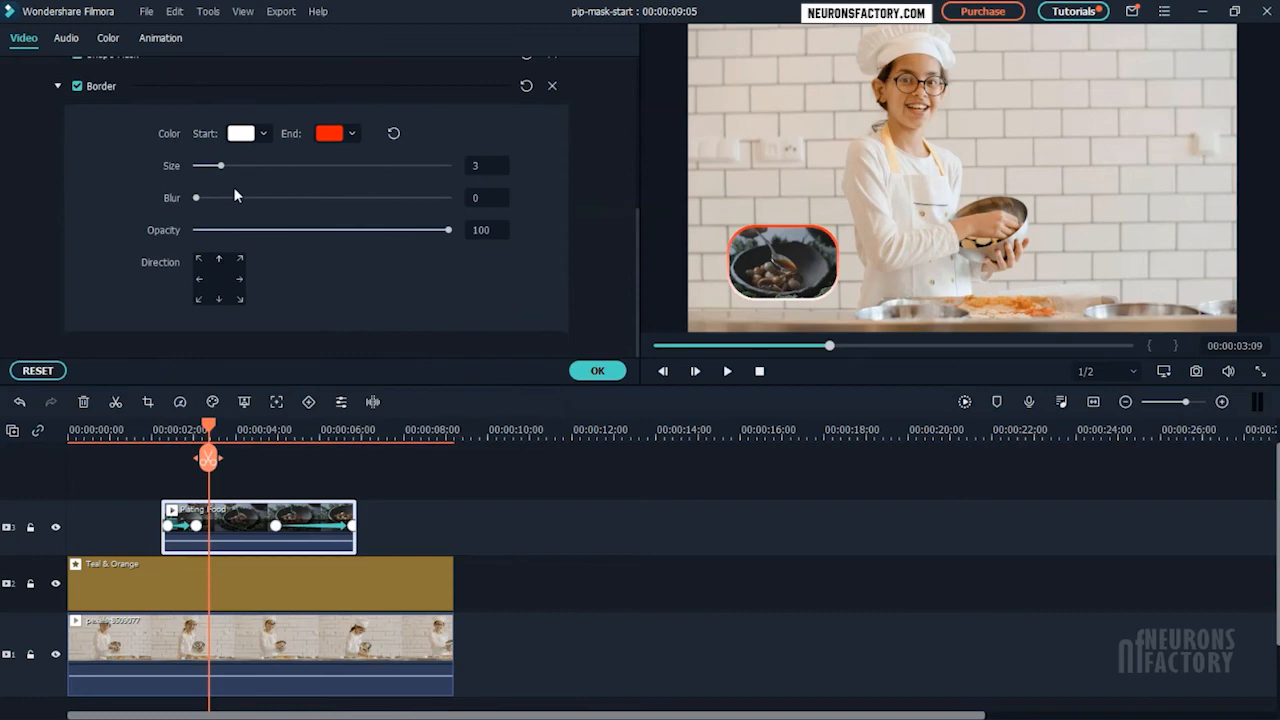
left_click_drag(196, 198, 210, 198)
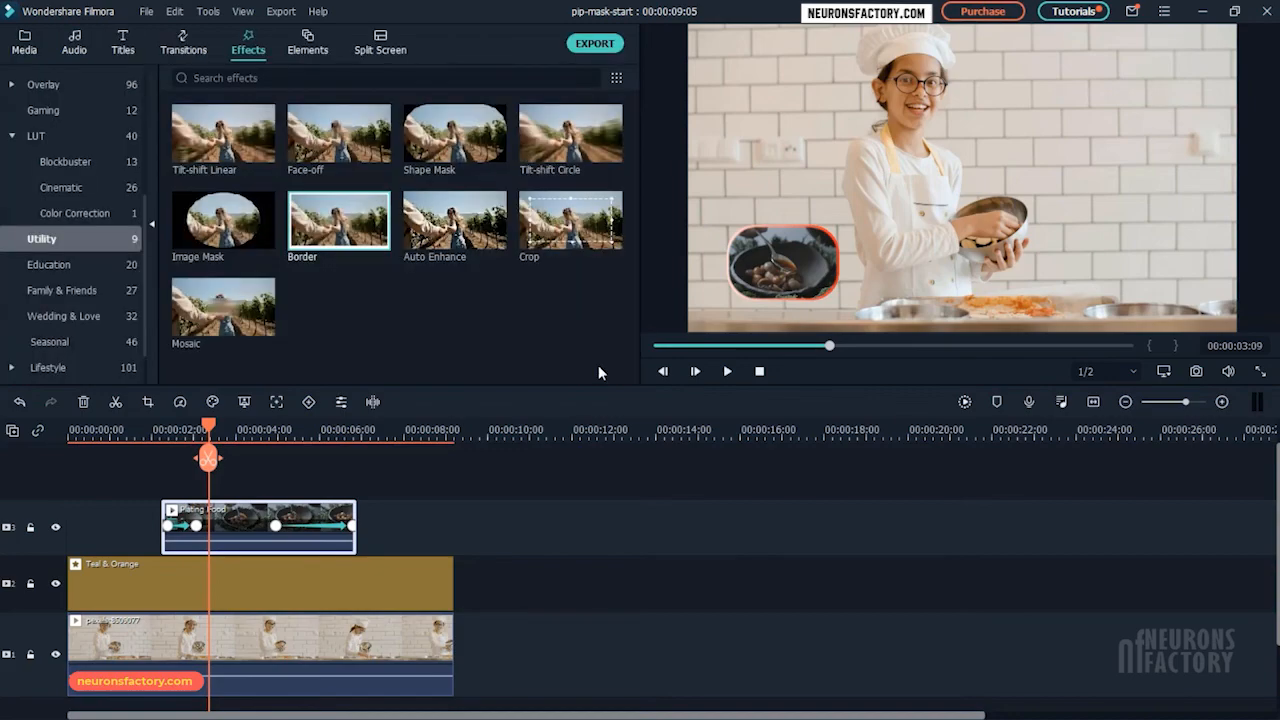
left_click_drag(208, 456, 164, 456)
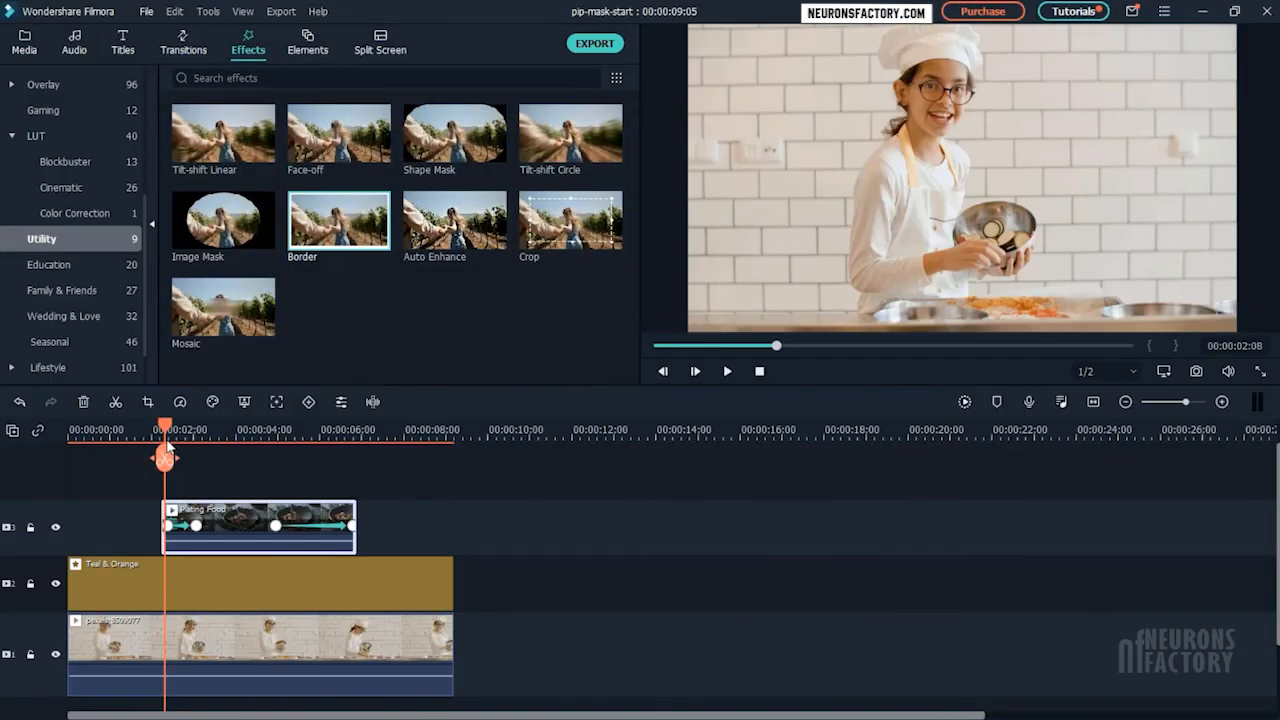
left_click(728, 370)
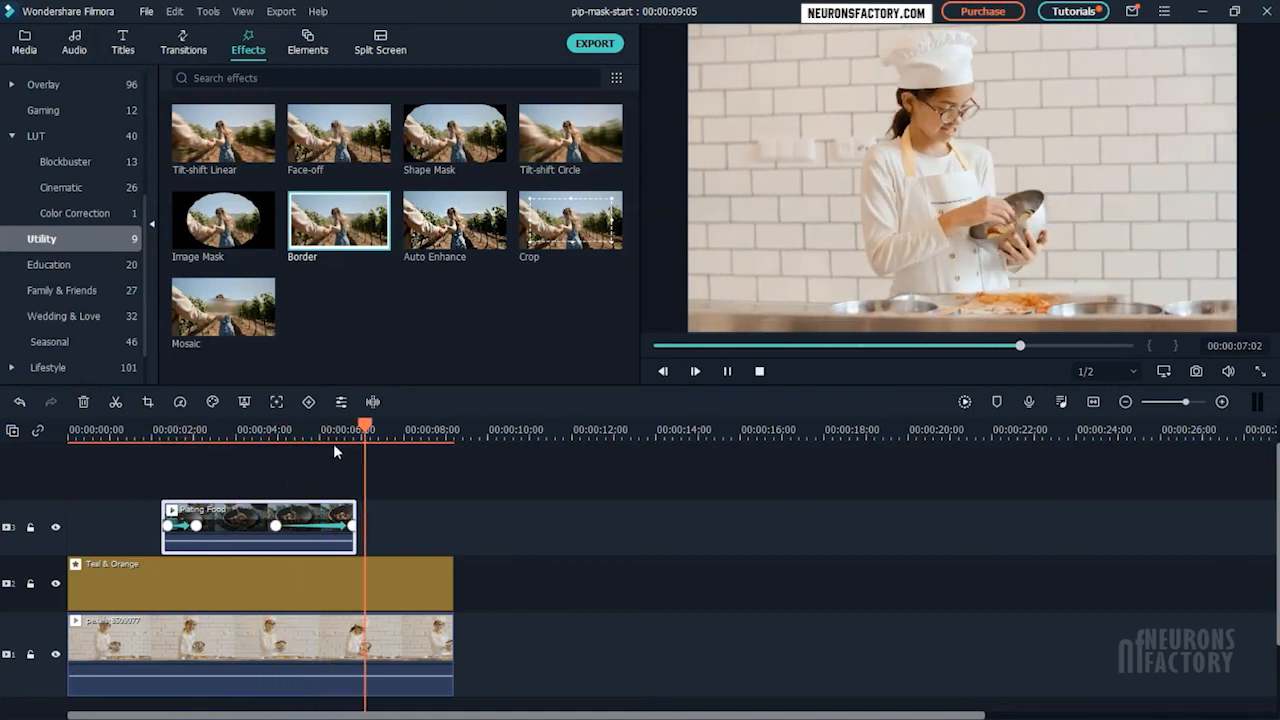
left_click_drag(368, 428, 254, 428)
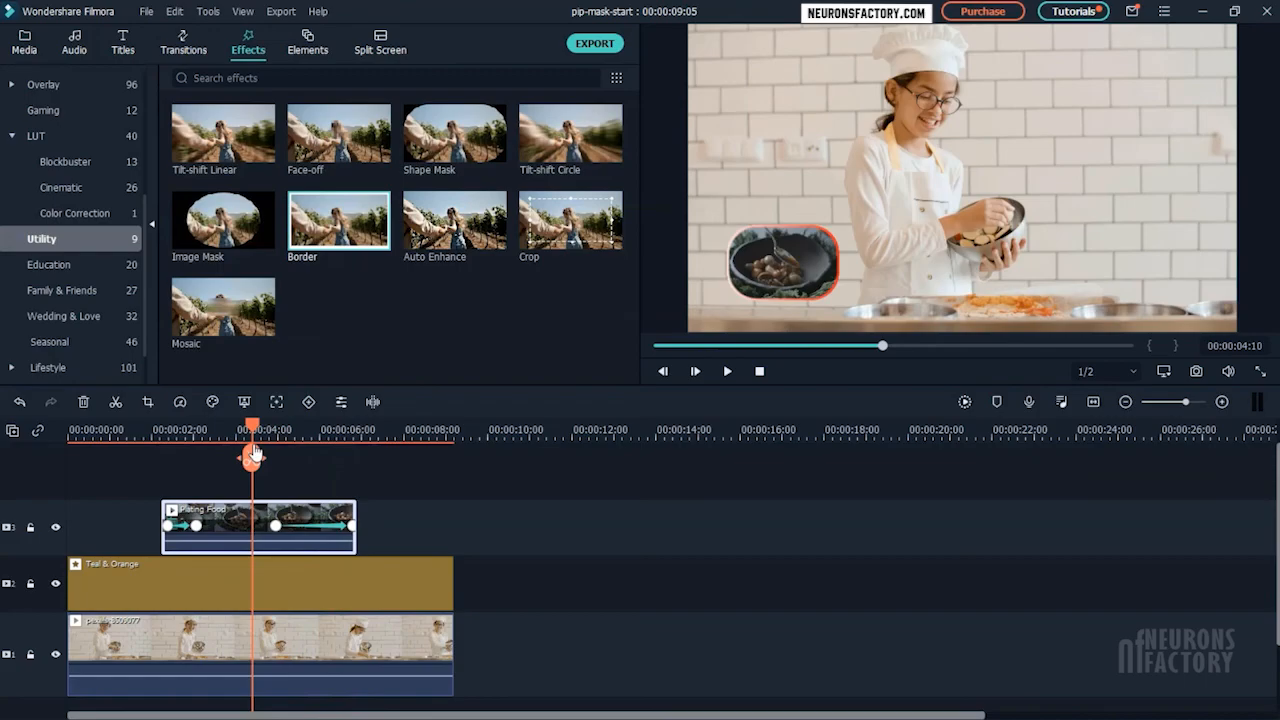